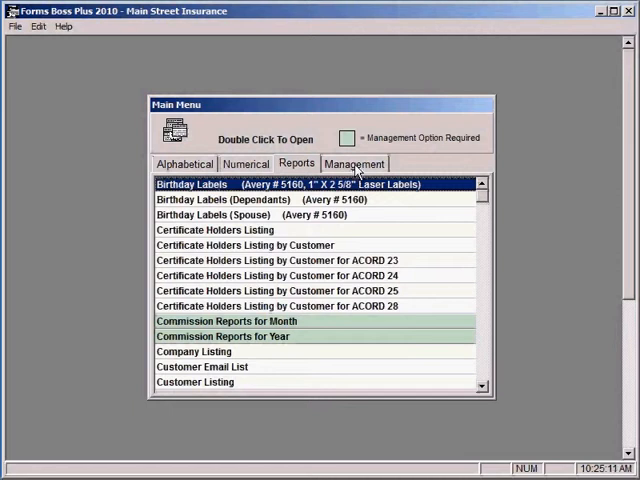
# Step: Launch the Report Designer from the Management options list
pyautogui.click(354, 163)
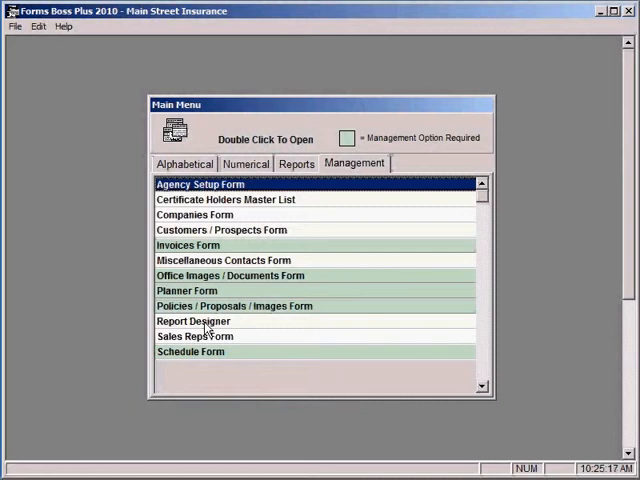
pyautogui.doubleClick(192, 321)
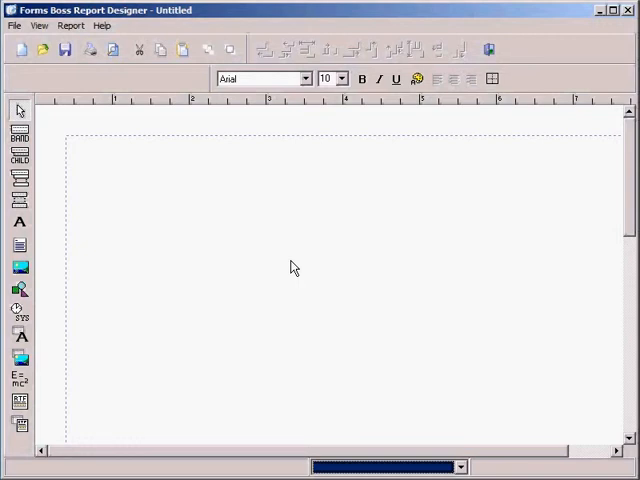
pyautogui.moveTo(178, 195)
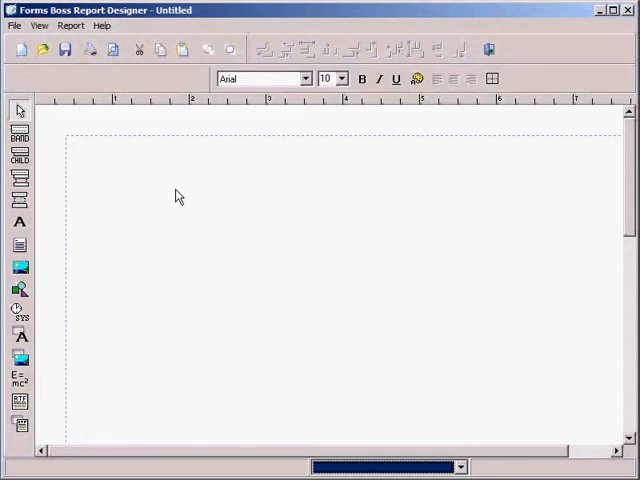
pyautogui.moveTo(155, 175)
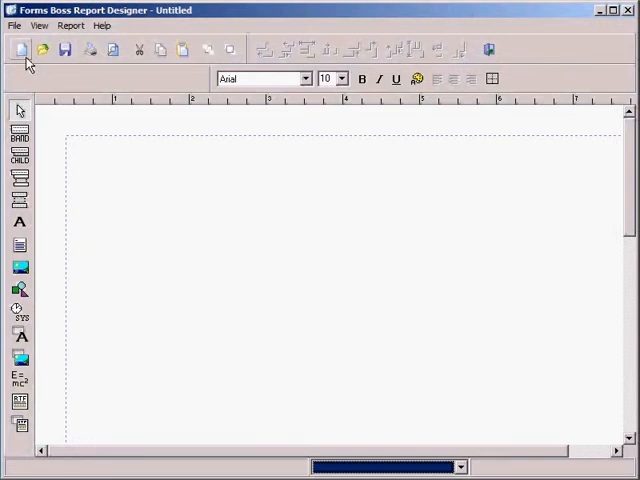
pyautogui.moveTo(20, 50)
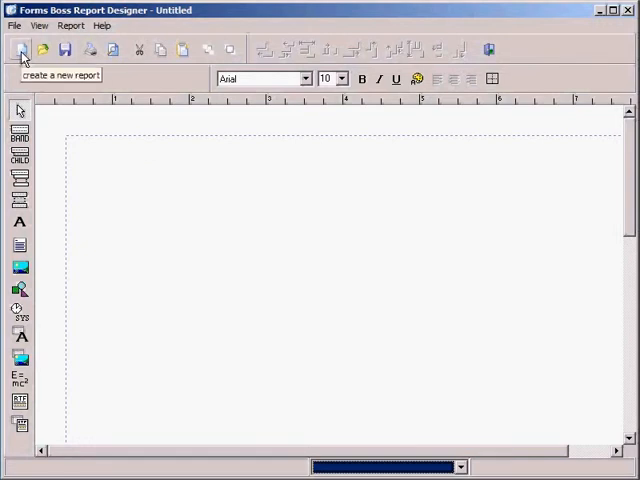
# Step: Start a new report definition with File > New...
pyautogui.click(13, 25)
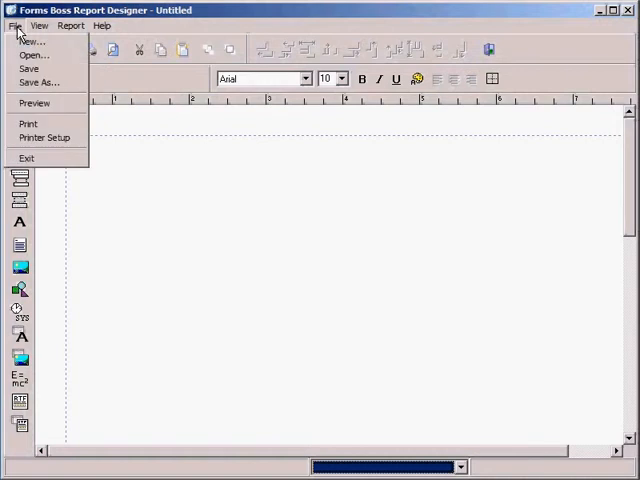
pyautogui.click(30, 40)
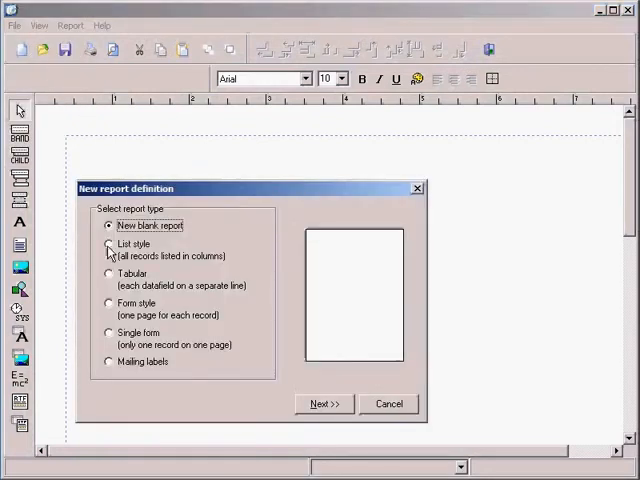
# Step: Choose the List style report type and advance to main dataset selection
pyautogui.click(108, 245)
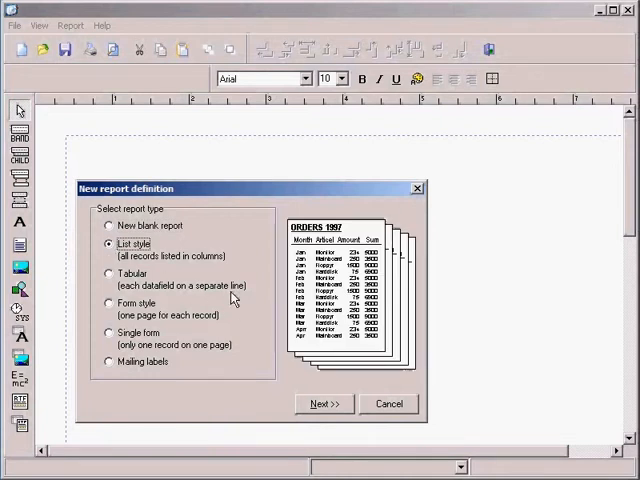
pyautogui.moveTo(265, 374)
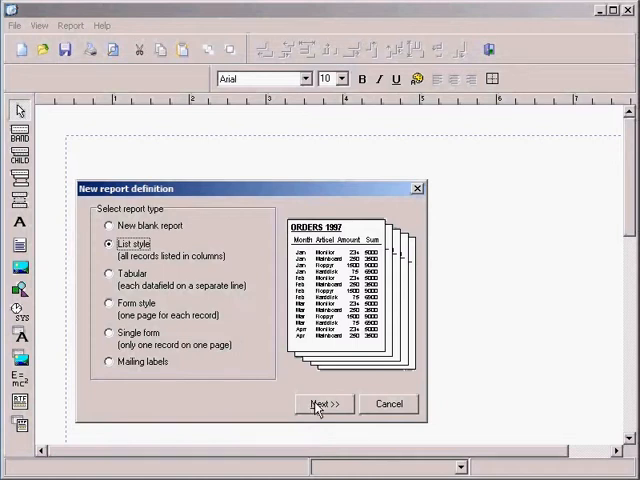
pyautogui.click(323, 404)
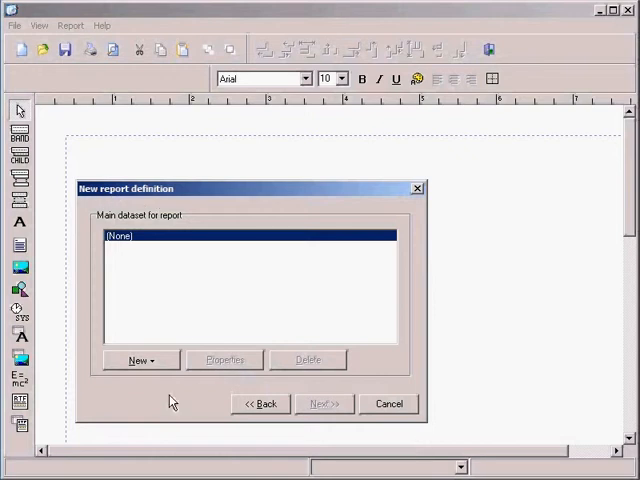
pyautogui.moveTo(180, 240)
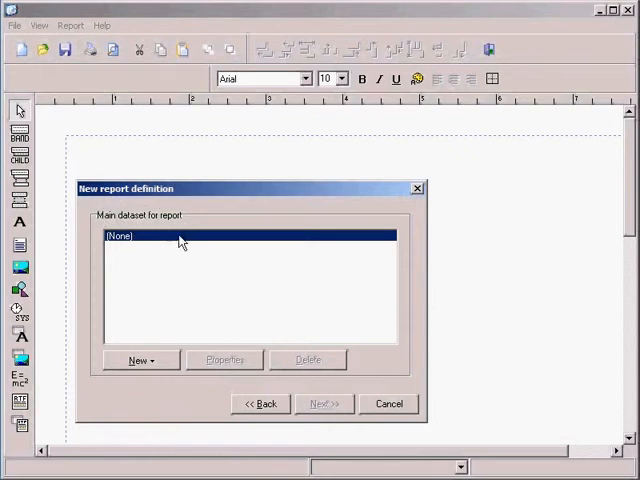
# Step: Create a new Query dataset (Dataset1) as the report's main dataset
pyautogui.click(139, 360)
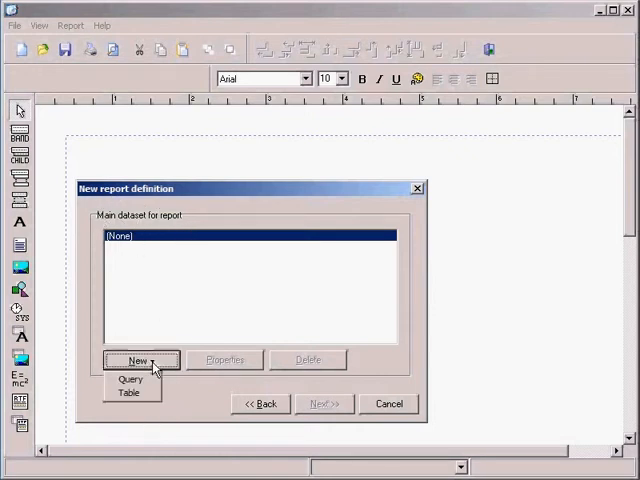
pyautogui.moveTo(130, 378)
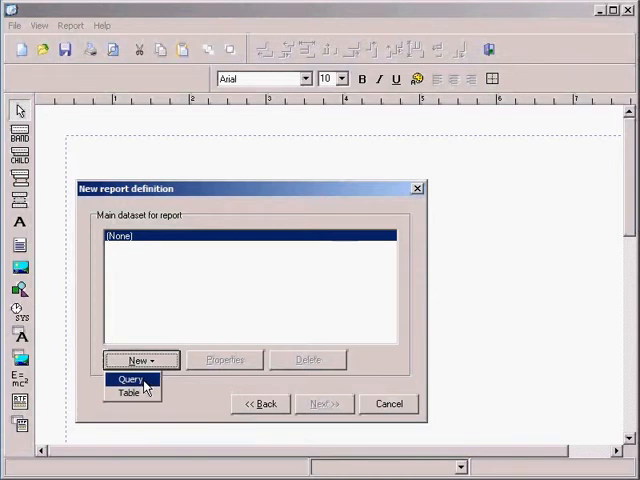
pyautogui.click(128, 380)
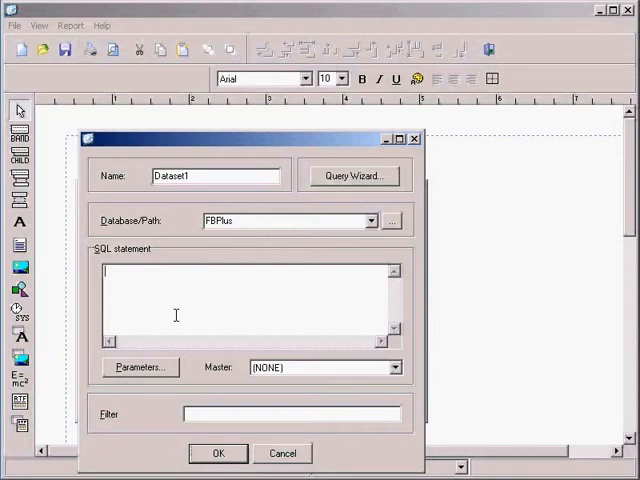
# Step: Save the SQL 'select * from customer, policies where customer.customerid=policies.customerid' as Dataset1
pyautogui.write('select')
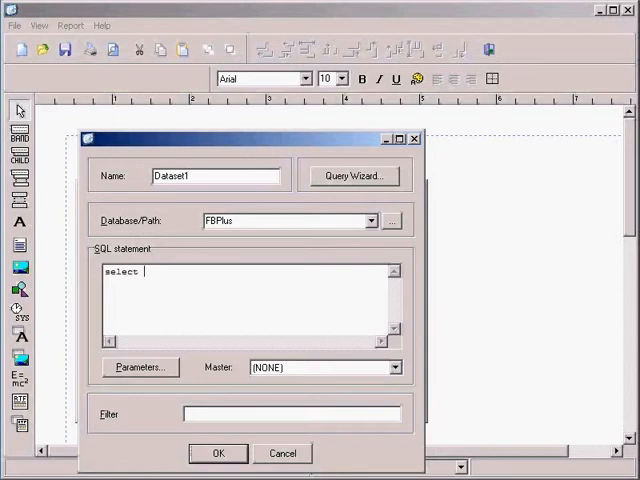
pyautogui.write('*')
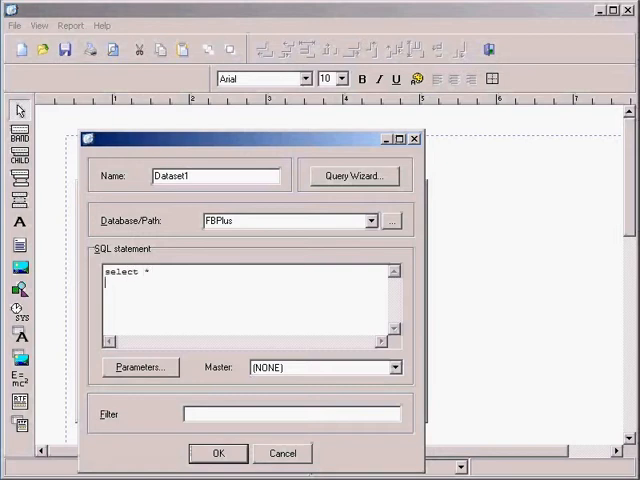
pyautogui.write('from customer')
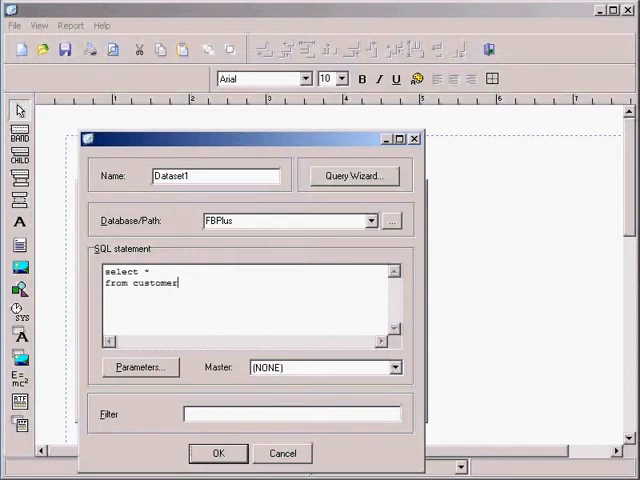
pyautogui.write(', policies')
pyautogui.write('where ')
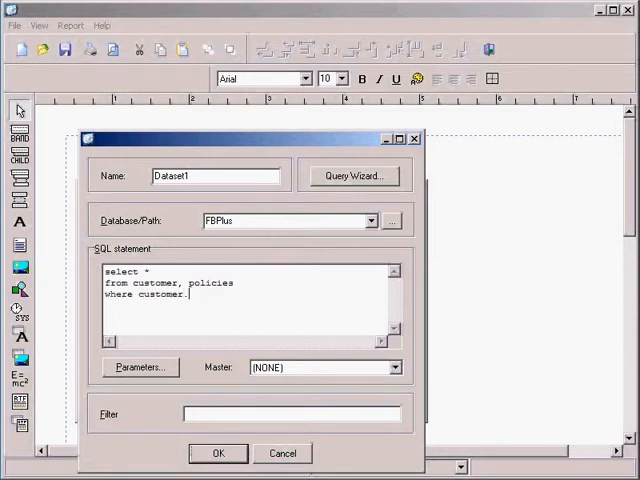
pyautogui.write('customer')
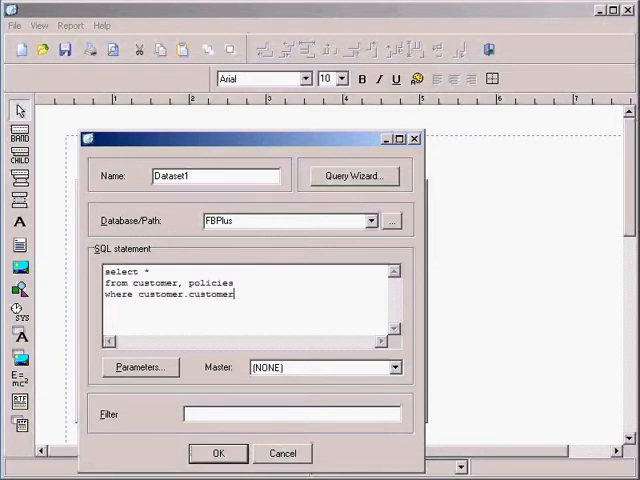
pyautogui.write('id=p')
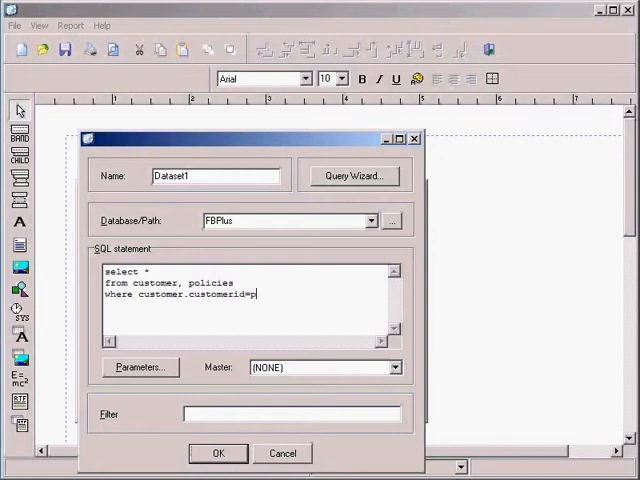
pyautogui.write('olic')
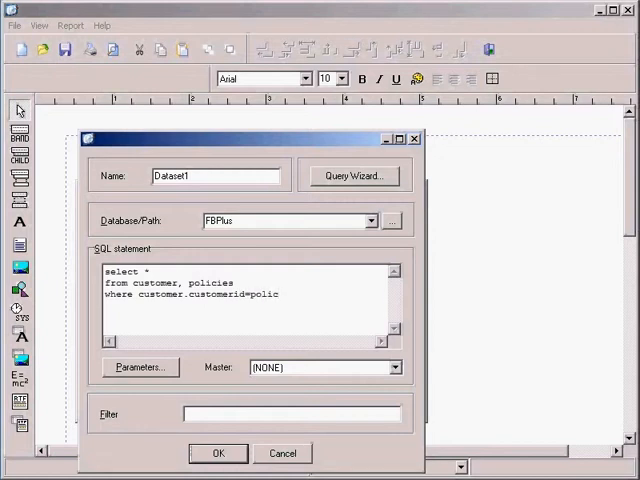
pyautogui.write('ies.')
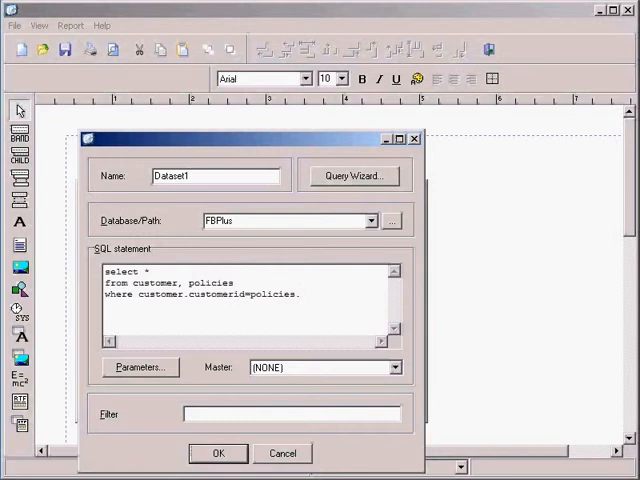
pyautogui.write('customer')
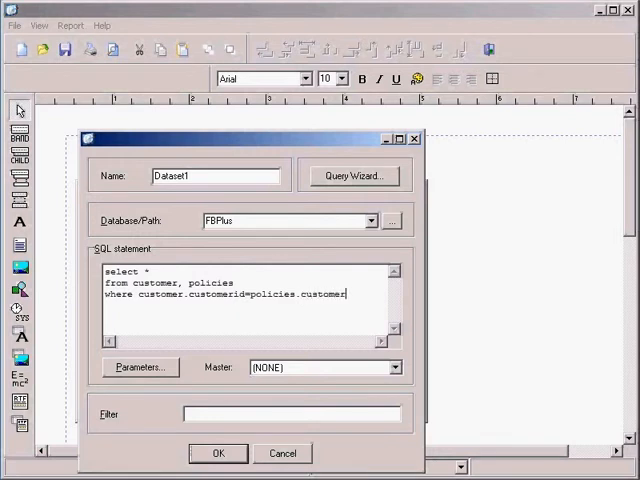
pyautogui.write('id')
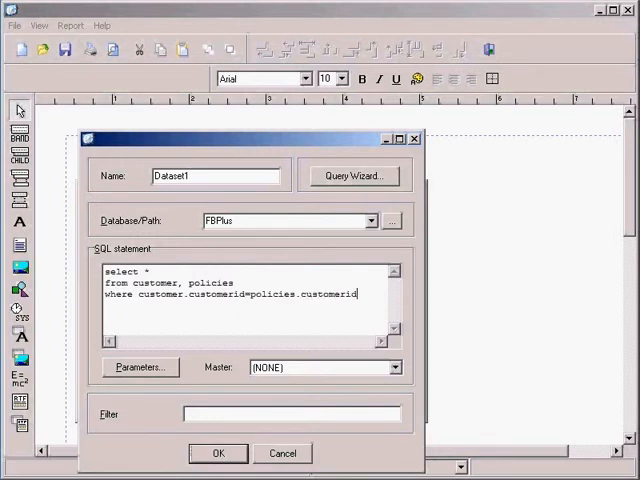
pyautogui.moveTo(155, 316)
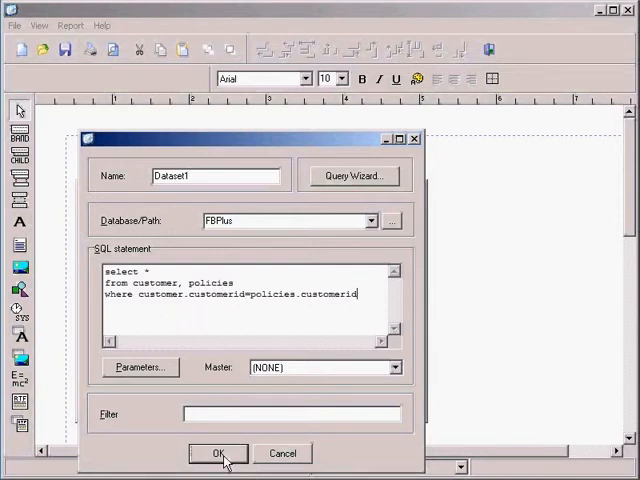
pyautogui.click(214, 453)
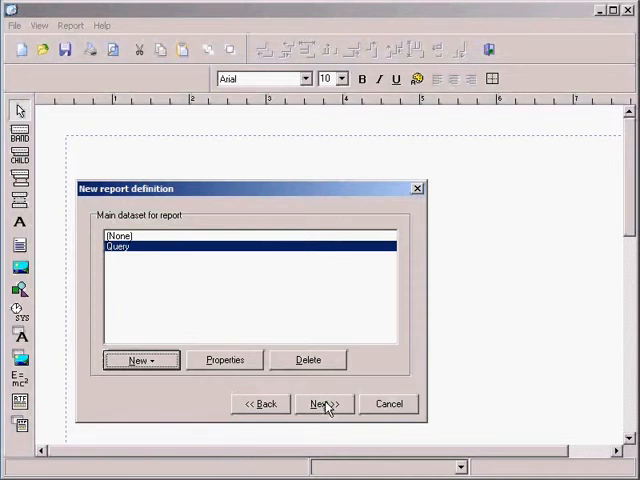
# Step: Move CommercialName, LastName, FirstName and Policy Number into Fields used in report, then advance
pyautogui.click(323, 404)
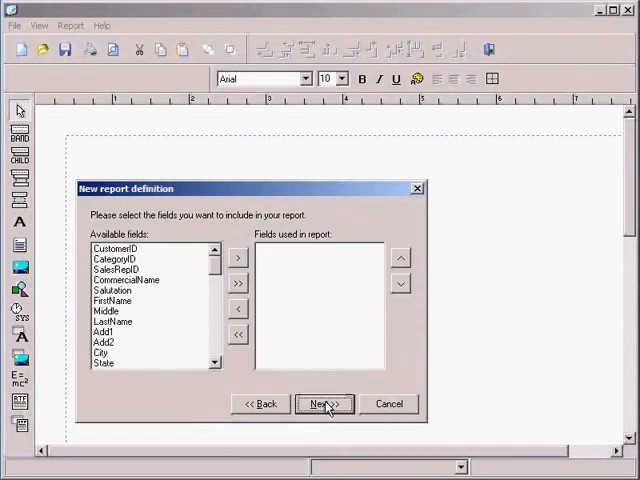
pyautogui.moveTo(160, 249)
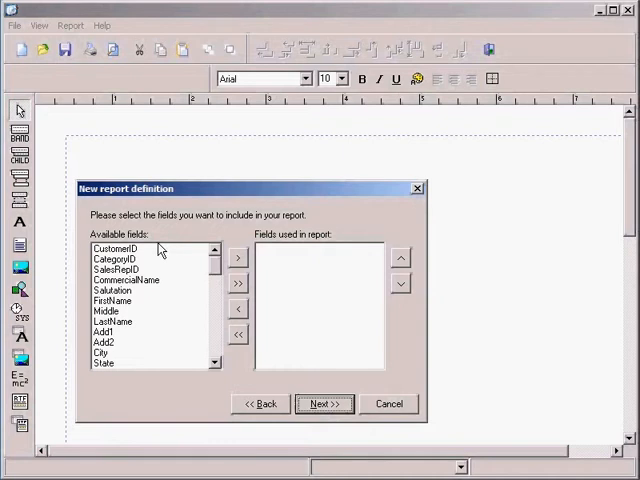
pyautogui.moveTo(148, 262)
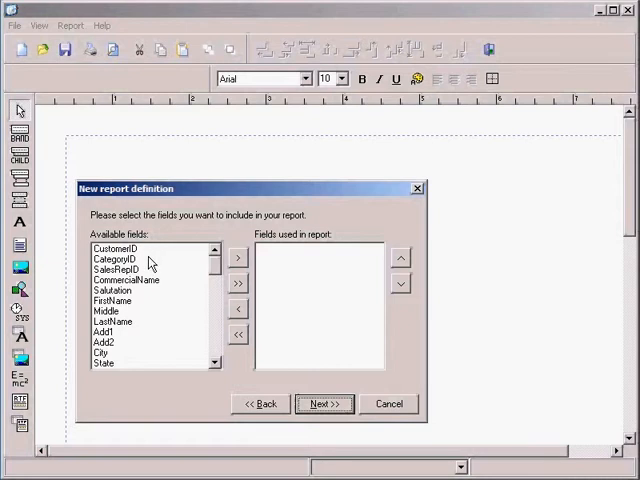
pyautogui.moveTo(163, 341)
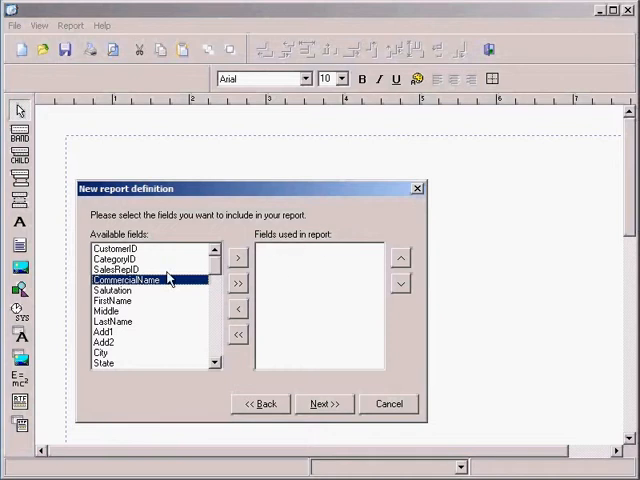
pyautogui.click(238, 257)
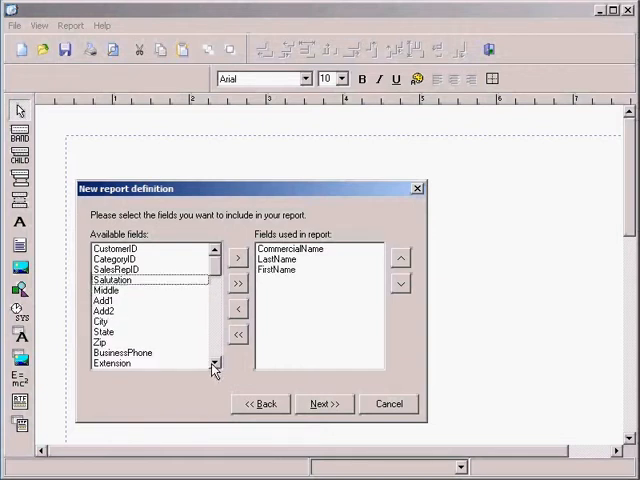
pyautogui.click(212, 364)
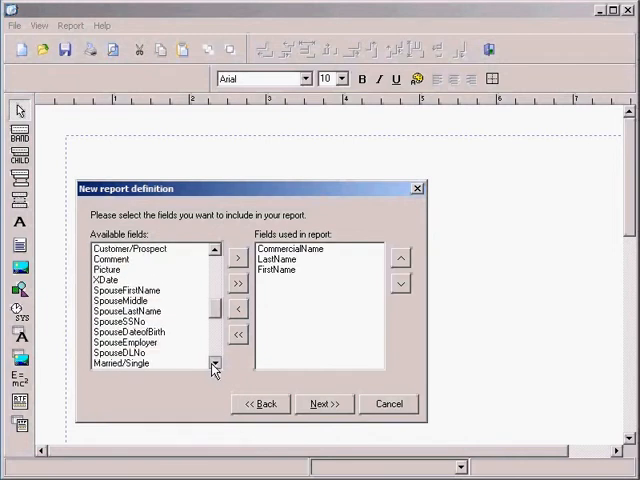
pyautogui.click(211, 361)
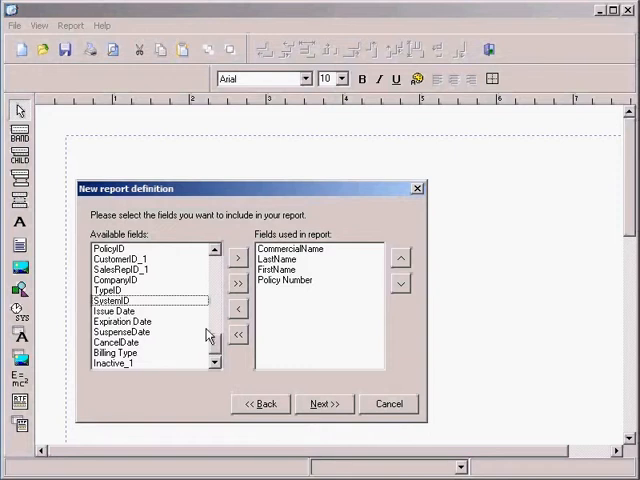
pyautogui.moveTo(313, 325)
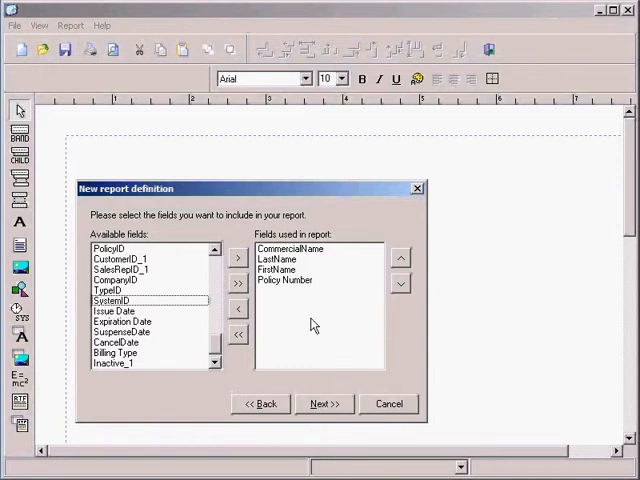
pyautogui.moveTo(322, 404)
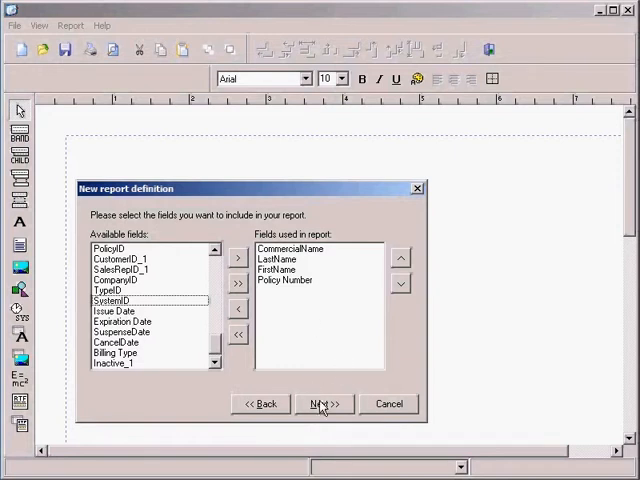
pyautogui.click(324, 404)
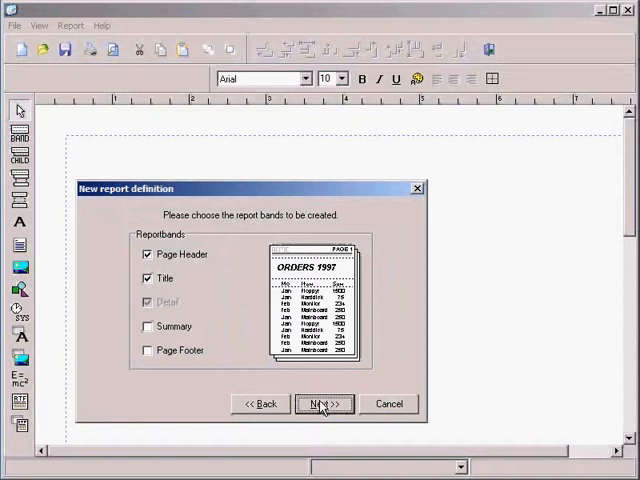
pyautogui.moveTo(243, 307)
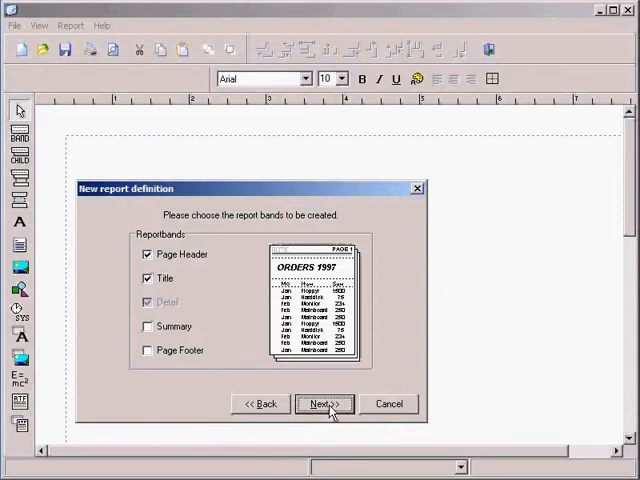
# Step: Accept the Page Header, Title and Detail bands and continue
pyautogui.click(324, 404)
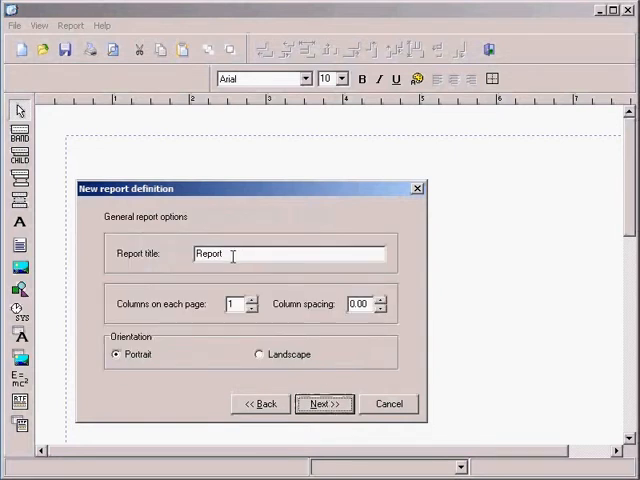
# Step: Replace the report title with 'Customers Policies Listing' and continue
pyautogui.tripleClick(225, 253)
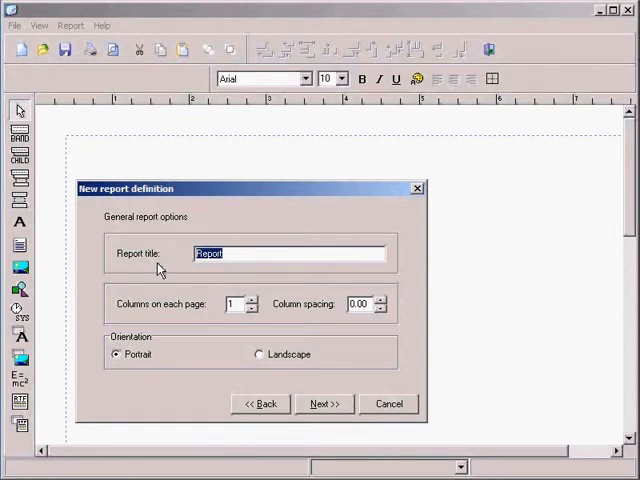
pyautogui.write('Custom')
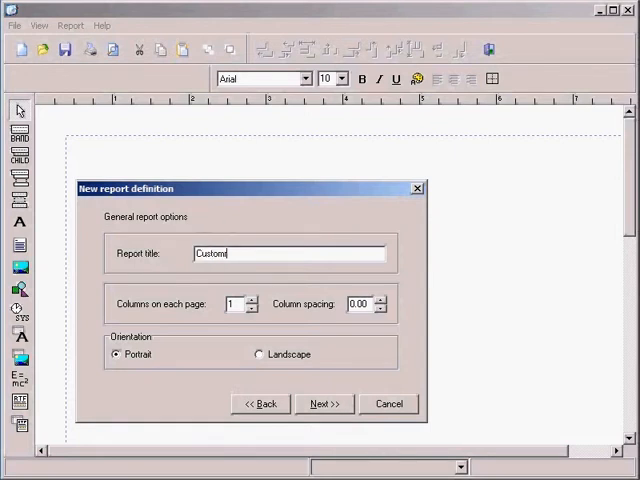
pyautogui.write('Customers Policies')
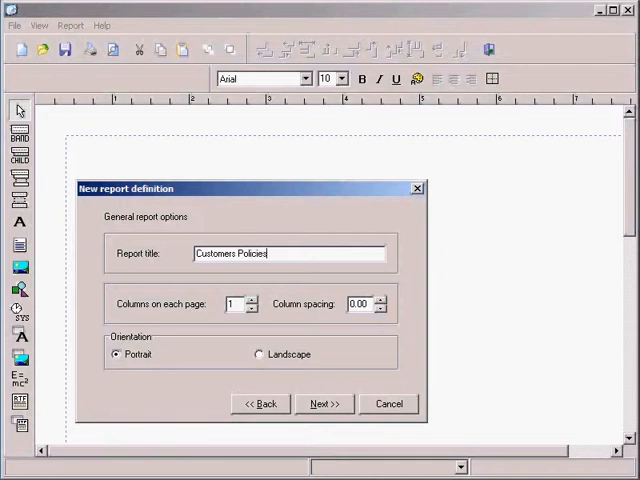
pyautogui.write('Listing')
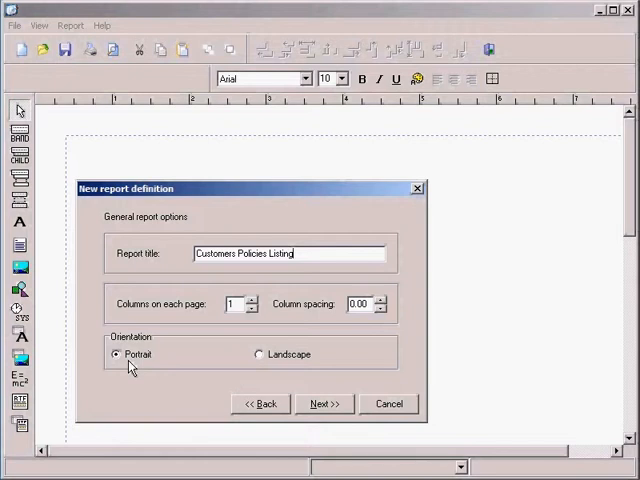
pyautogui.moveTo(324, 403)
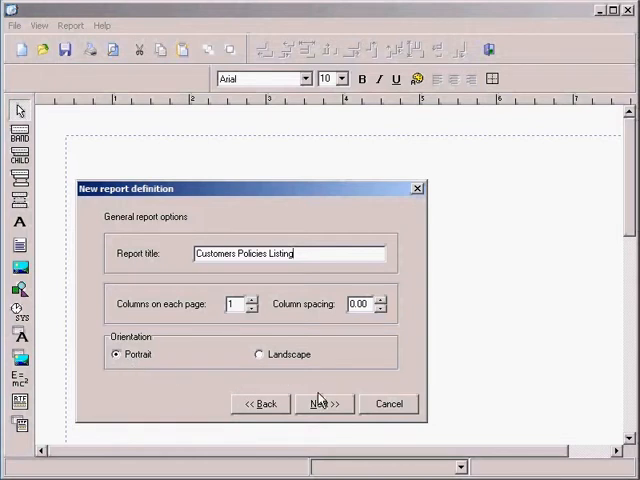
pyautogui.moveTo(324, 404)
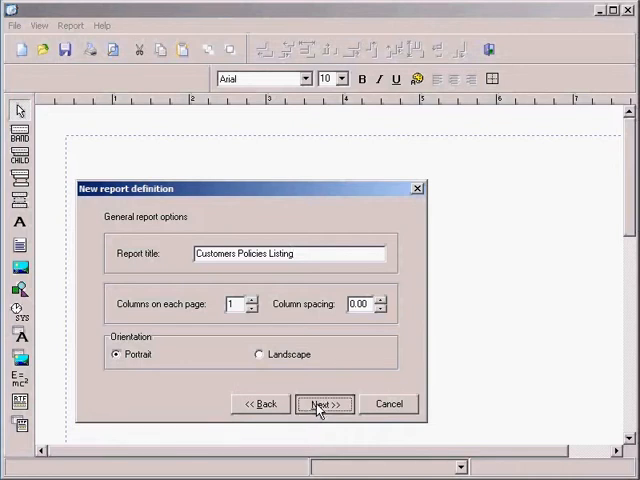
pyautogui.click(324, 404)
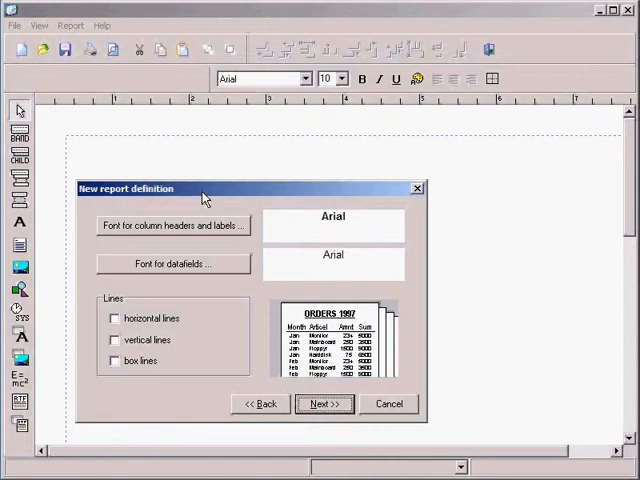
pyautogui.moveTo(137, 232)
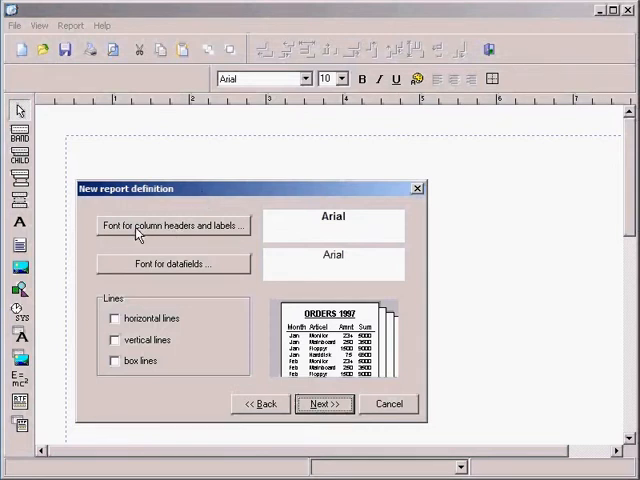
pyautogui.moveTo(160, 268)
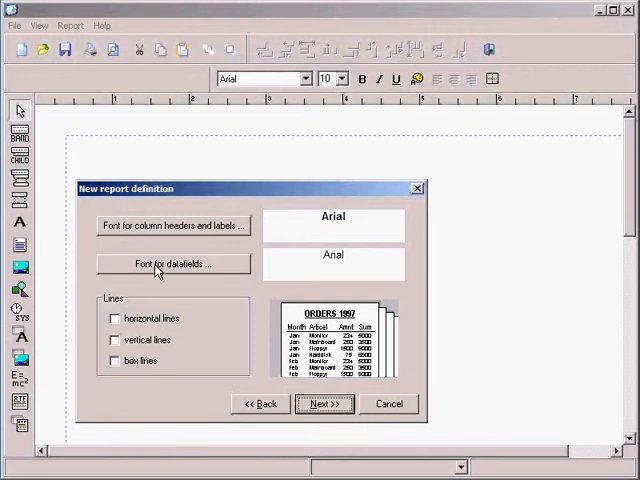
pyautogui.moveTo(172, 225)
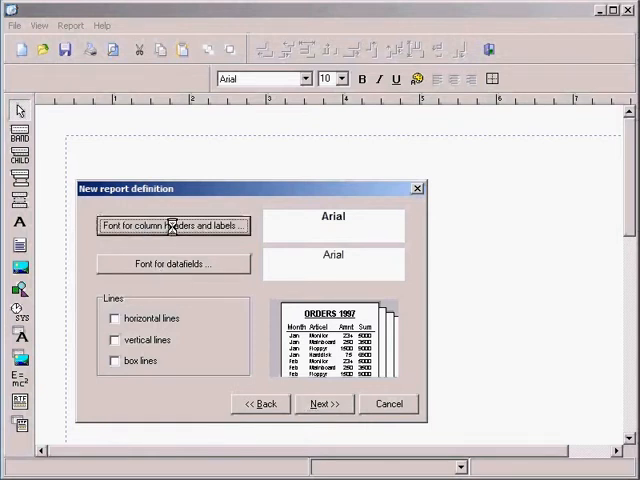
# Step: Set column header and label font to Bold Italic size 11, then open the datafields font
pyautogui.click(170, 225)
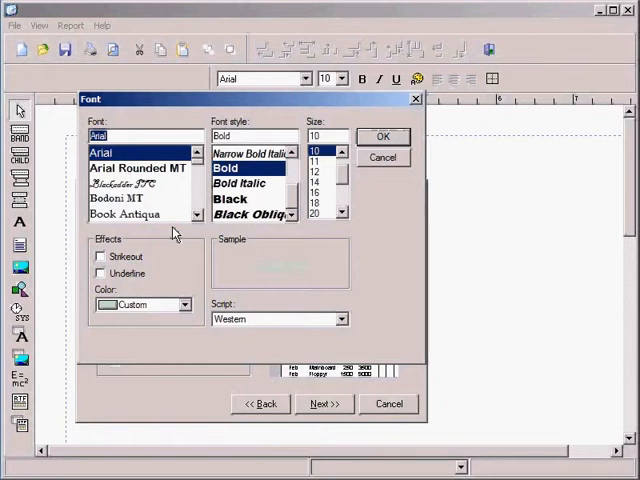
pyautogui.click(238, 183)
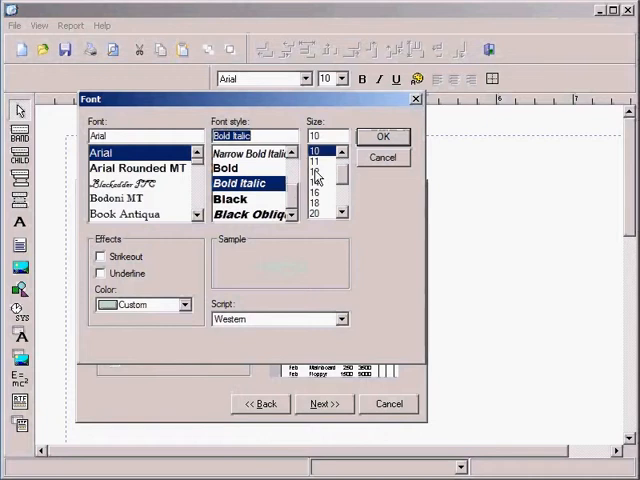
pyautogui.click(314, 160)
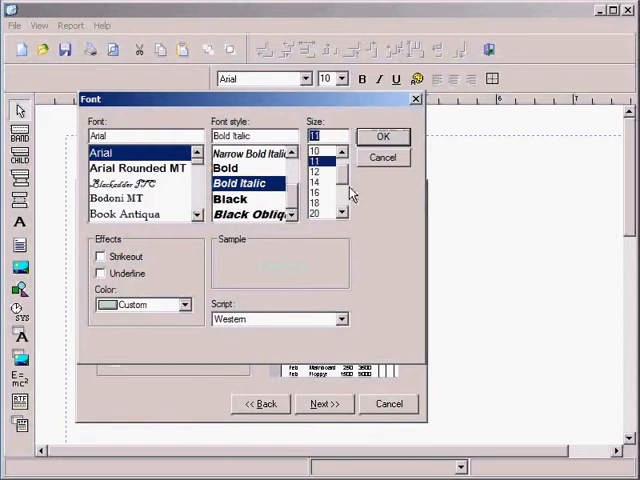
pyautogui.moveTo(358, 198)
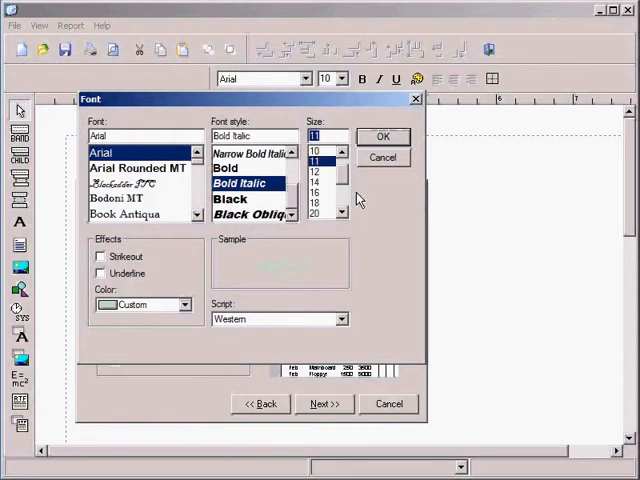
pyautogui.click(383, 136)
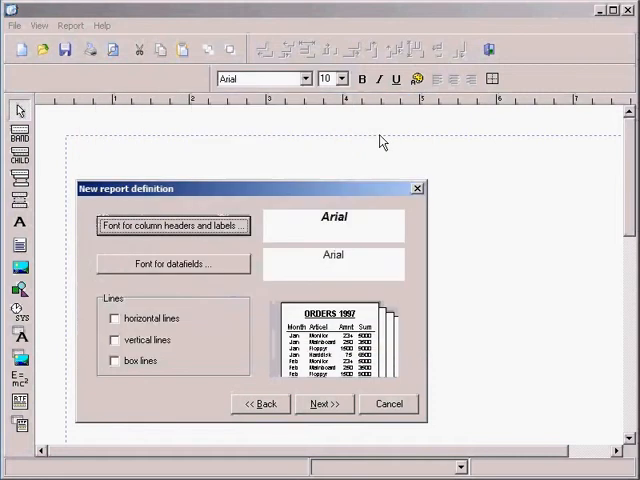
pyautogui.moveTo(285, 233)
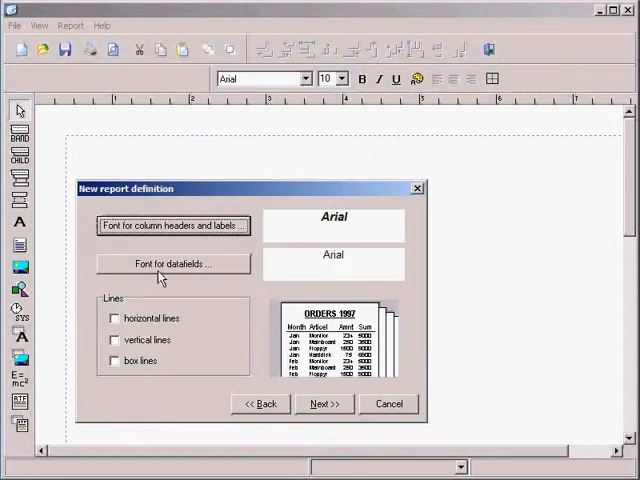
pyautogui.click(172, 263)
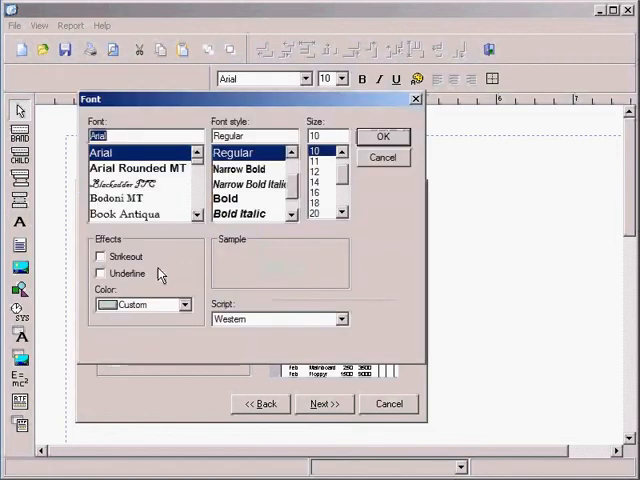
pyautogui.moveTo(384, 158)
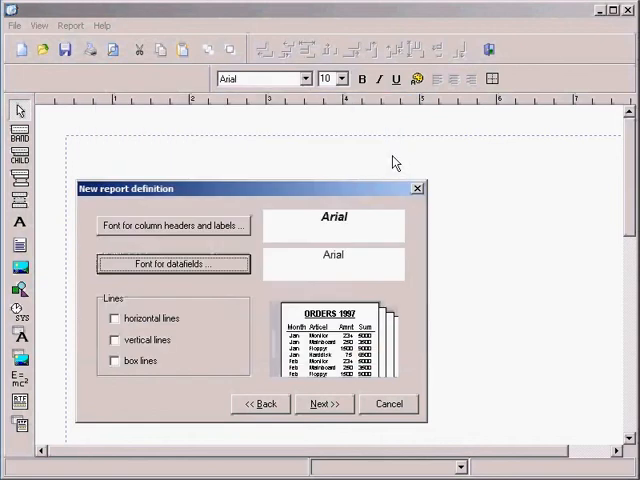
pyautogui.moveTo(88, 322)
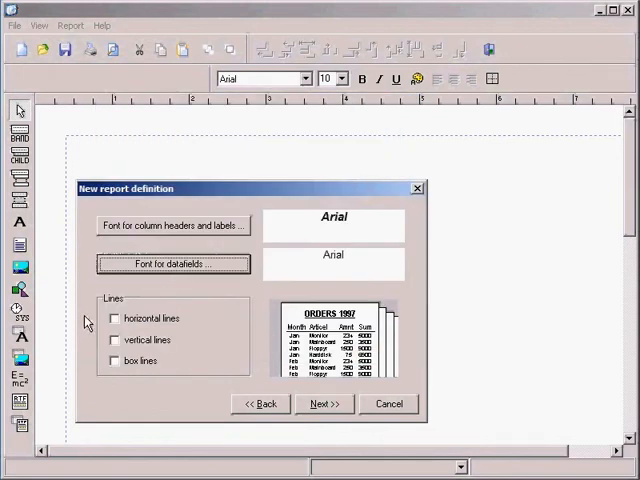
# Step: Turn on horizontal, vertical and box lines, then advance to the final step
pyautogui.click(114, 318)
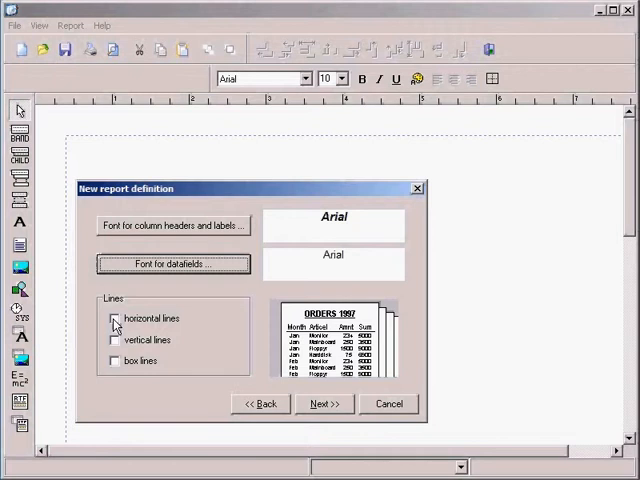
pyautogui.click(114, 318)
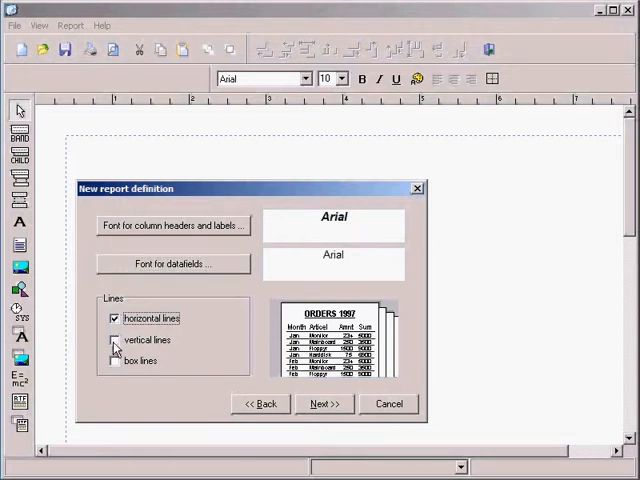
pyautogui.click(114, 340)
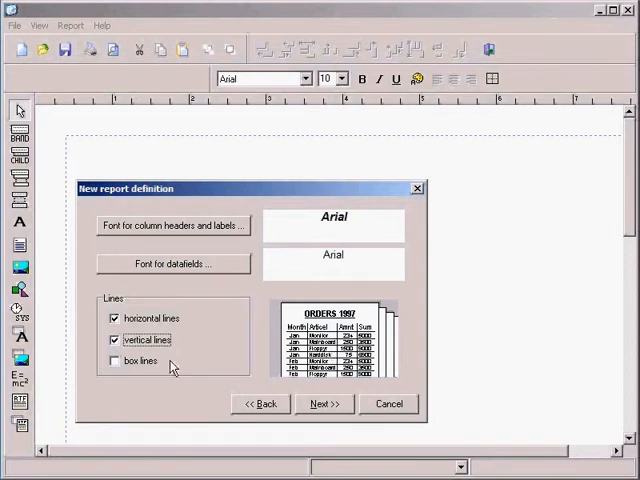
pyautogui.click(113, 361)
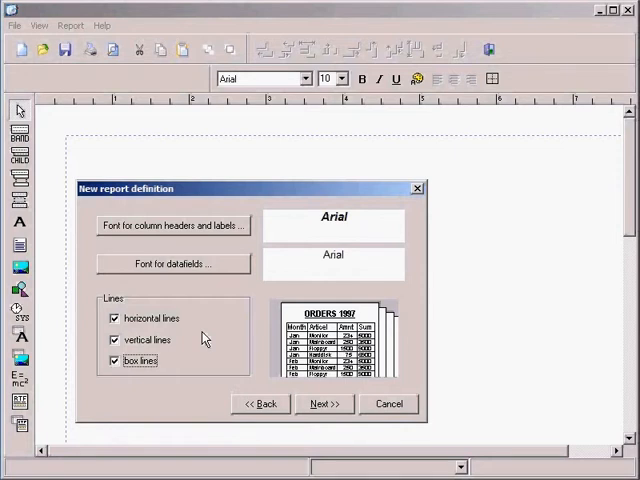
pyautogui.moveTo(146, 360)
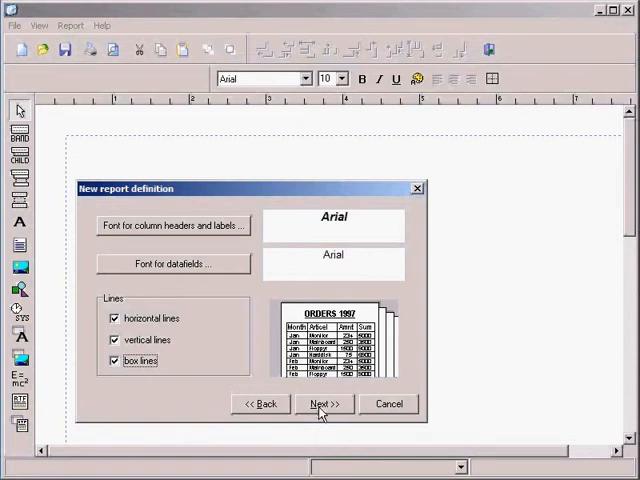
pyautogui.click(323, 404)
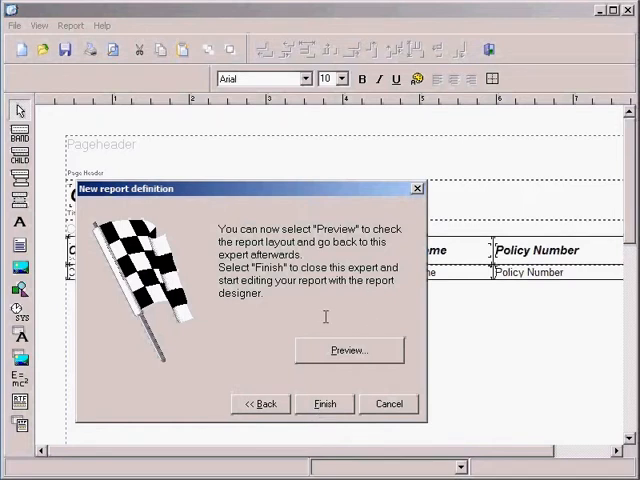
pyautogui.moveTo(330, 360)
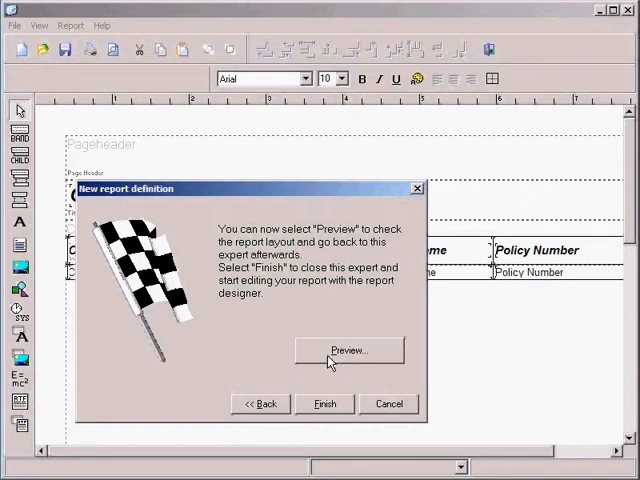
pyautogui.moveTo(326, 404)
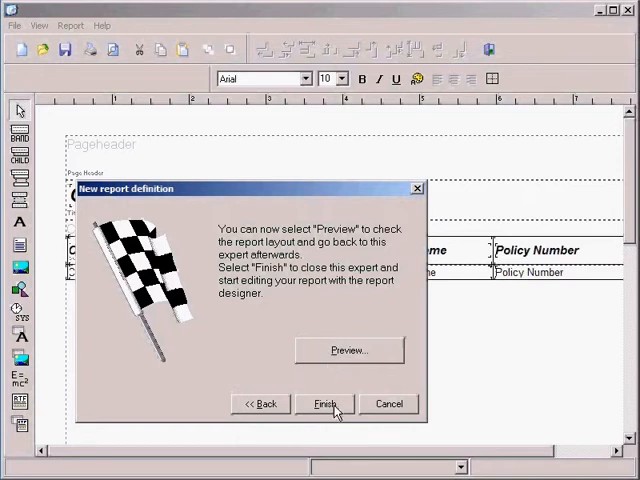
# Step: Finish the wizard to create the Customers Policies Listing report and show its preview
pyautogui.click(323, 403)
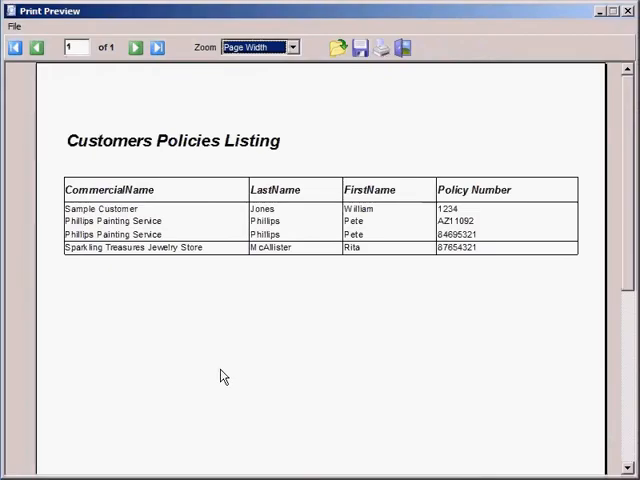
pyautogui.moveTo(338, 333)
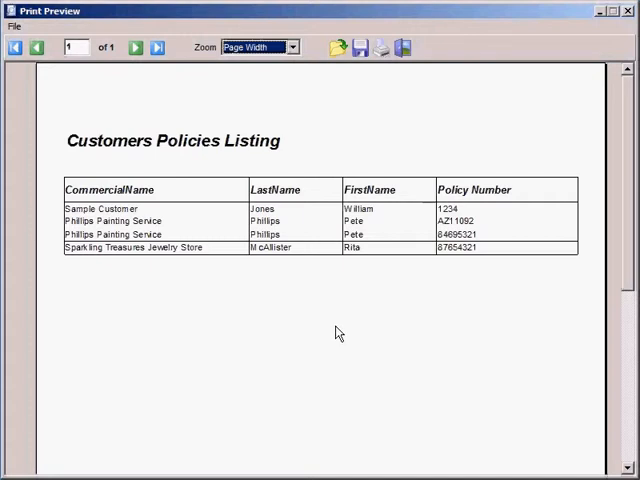
pyautogui.moveTo(374, 224)
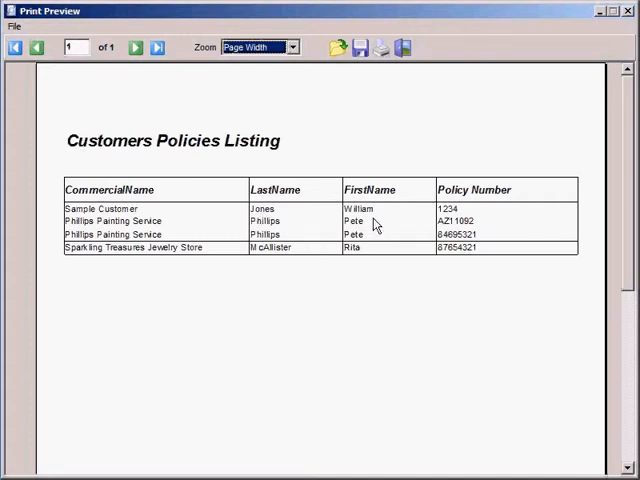
pyautogui.moveTo(285, 238)
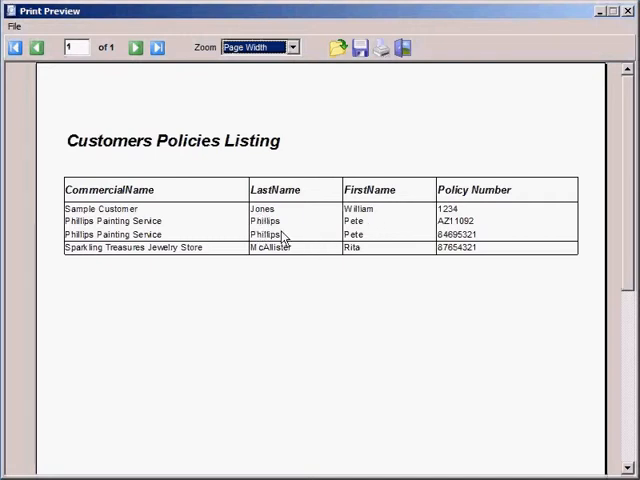
pyautogui.moveTo(332, 37)
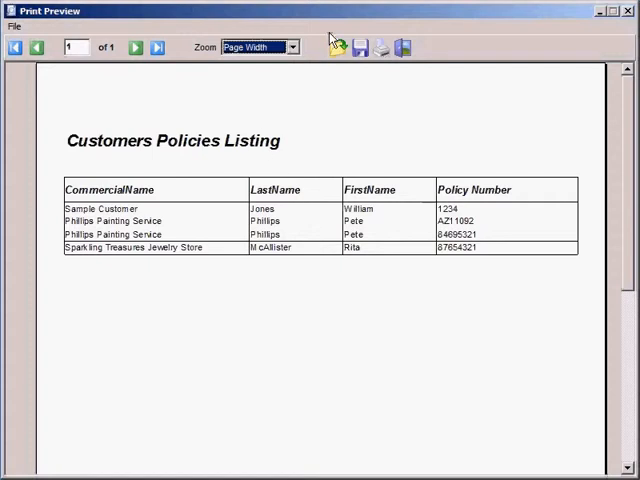
# Step: Zoom the Customers Policies Listing preview to 150%, then 200%, and scroll down the page
pyautogui.click(291, 48)
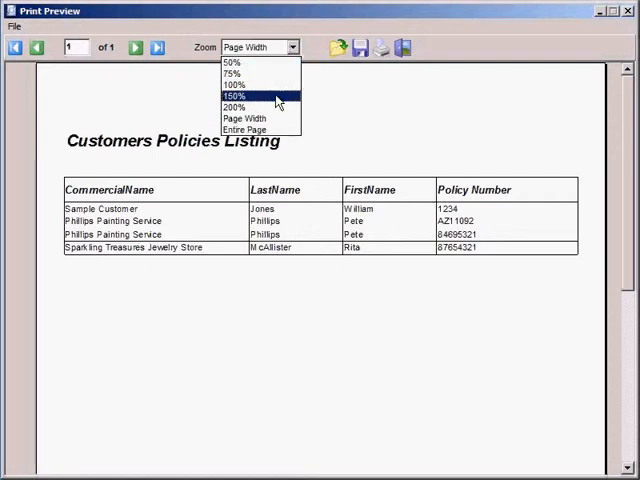
pyautogui.click(238, 96)
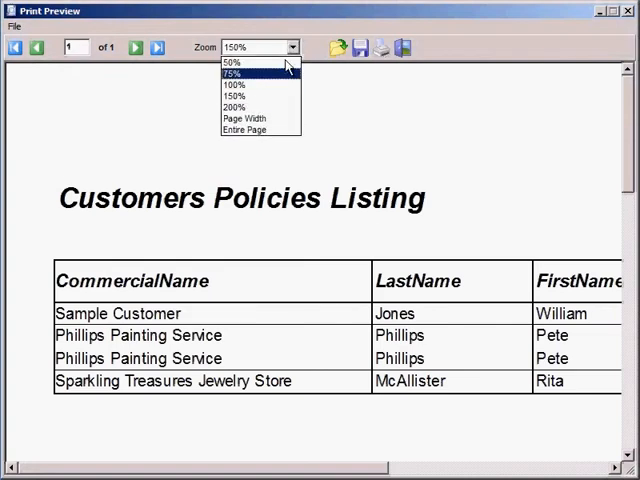
pyautogui.click(234, 107)
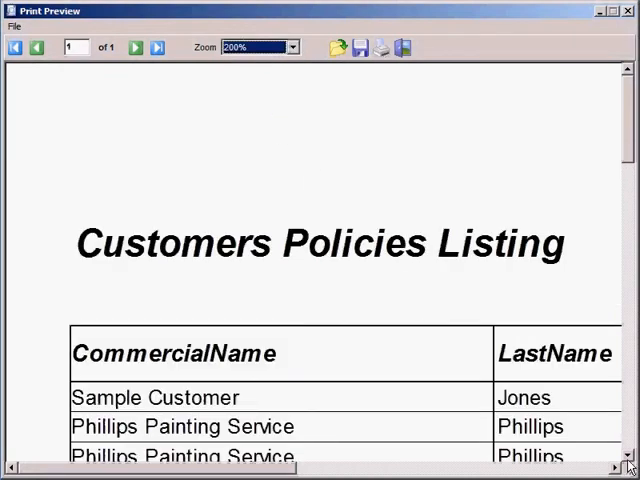
pyautogui.scroll(-3)
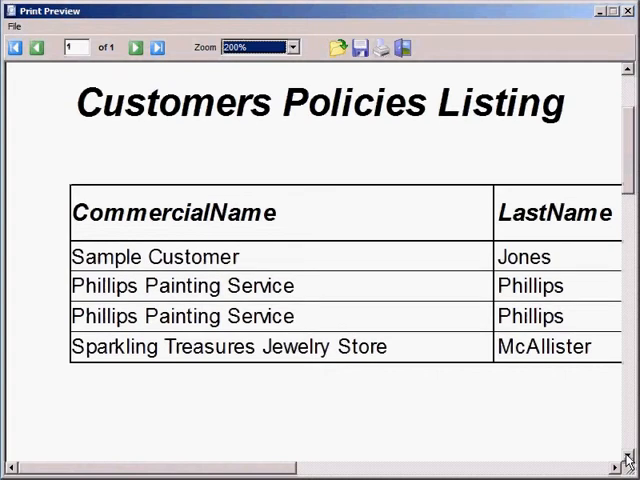
pyautogui.moveTo(372, 298)
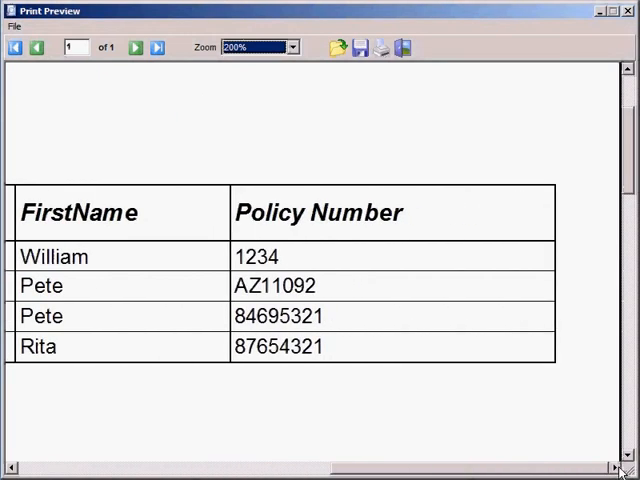
pyautogui.moveTo(84, 55)
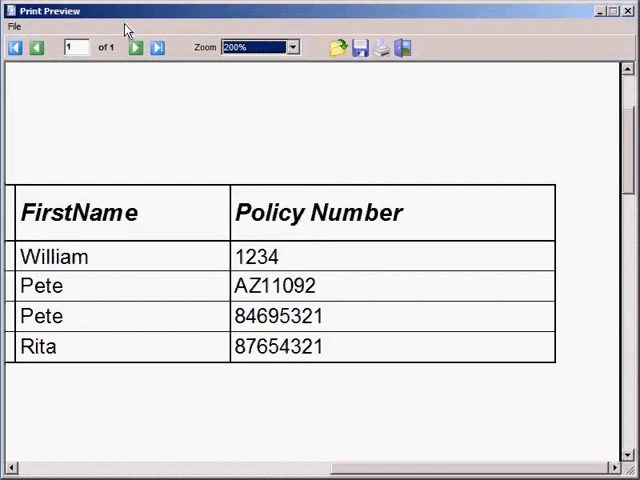
pyautogui.moveTo(180, 50)
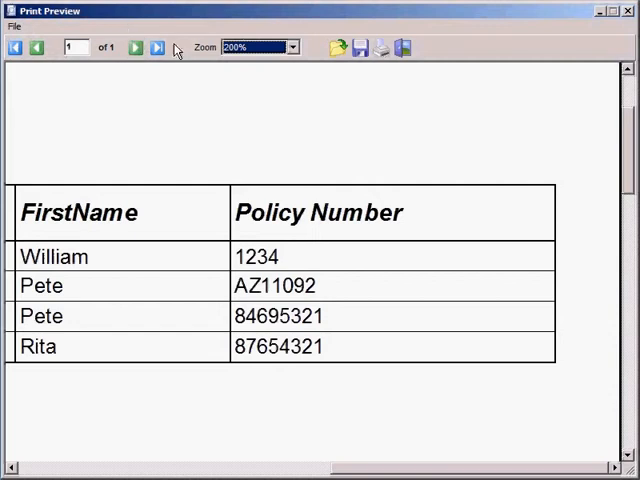
pyautogui.moveTo(288, 60)
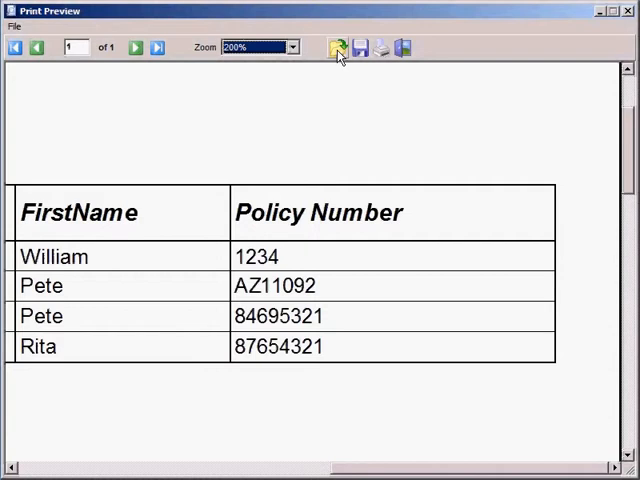
pyautogui.moveTo(357, 48)
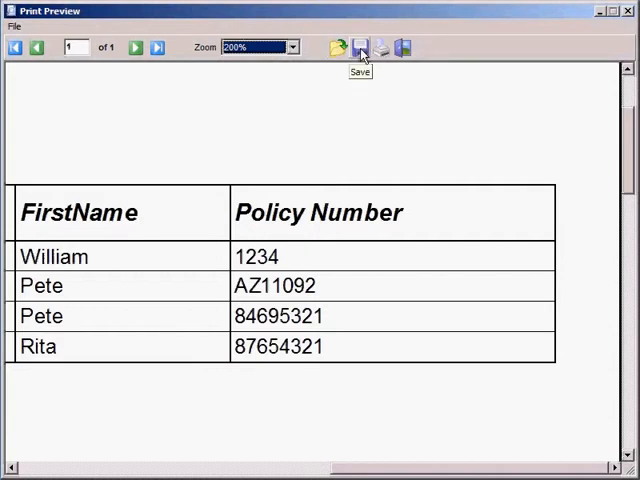
# Step: Save the report as CustomerPoliciesListing in Forms Boss Reports (*.FBR) format
pyautogui.click(359, 47)
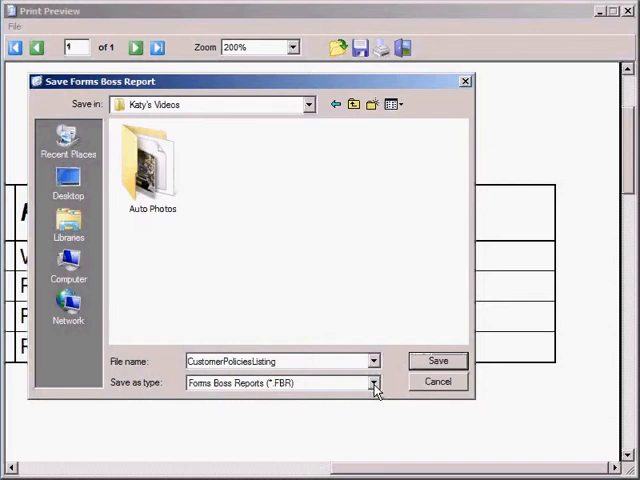
pyautogui.click(372, 383)
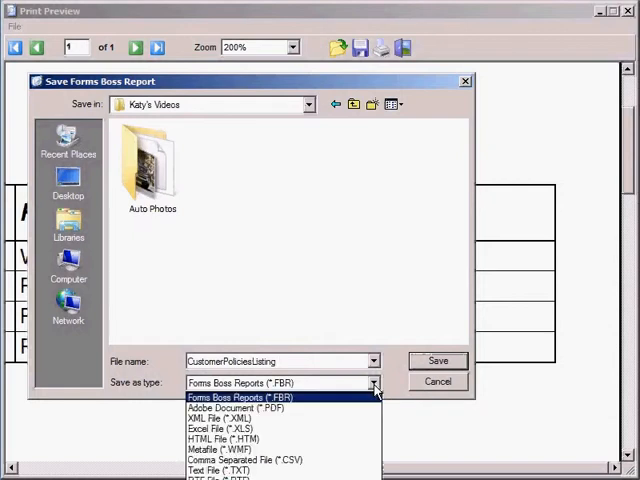
pyautogui.click(235, 397)
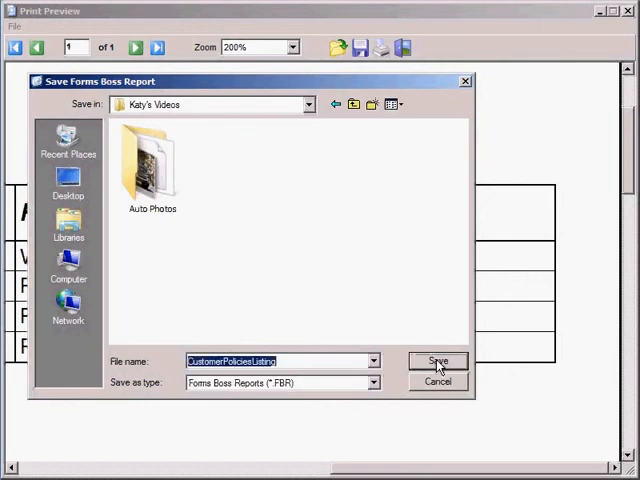
pyautogui.click(438, 361)
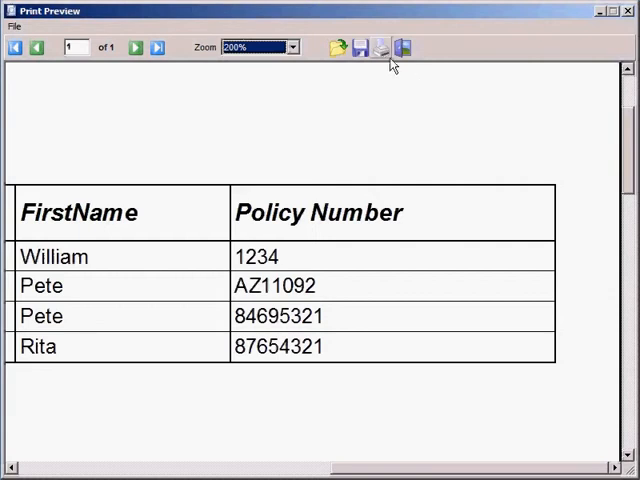
pyautogui.moveTo(392, 57)
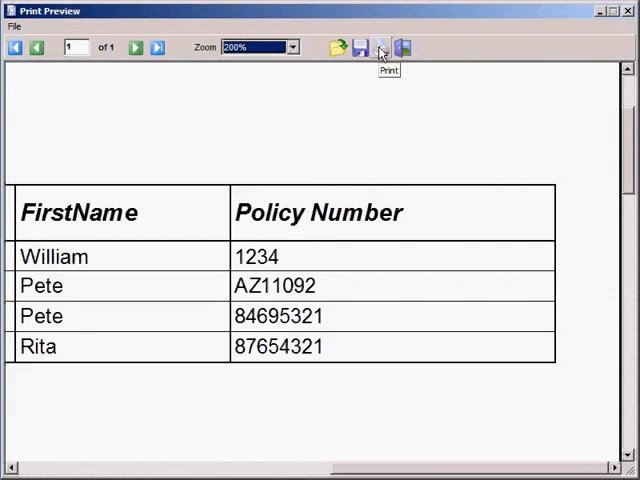
pyautogui.click(388, 48)
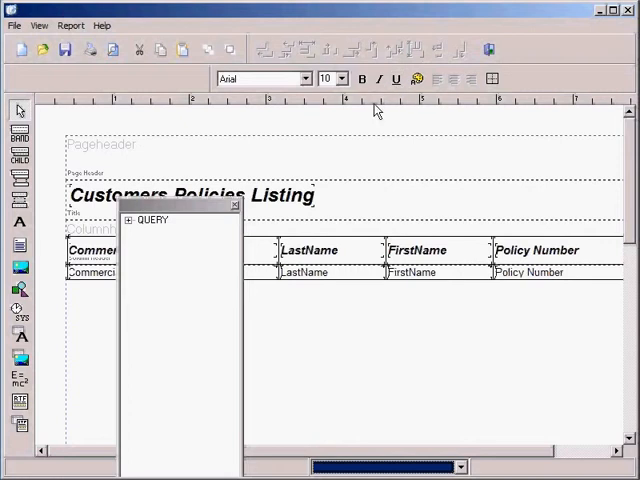
pyautogui.moveTo(230, 122)
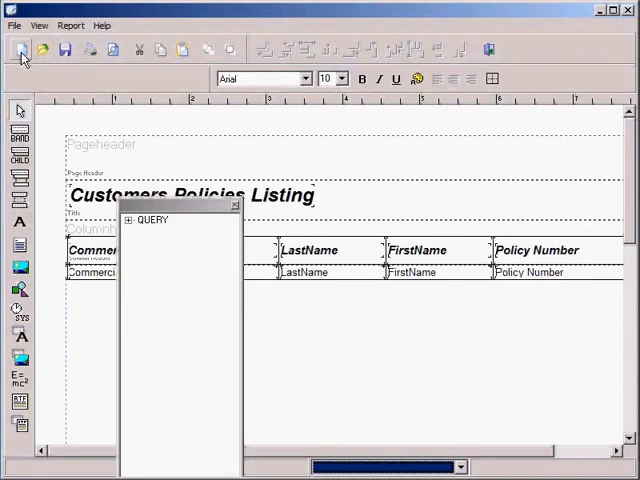
pyautogui.moveTo(17, 50)
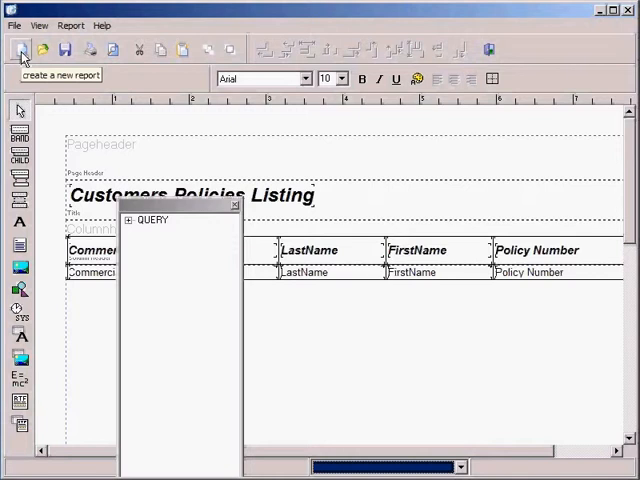
pyautogui.click(20, 50)
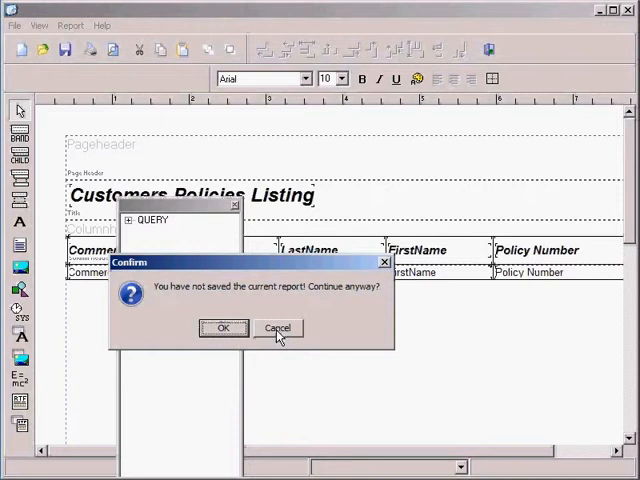
pyautogui.click(278, 328)
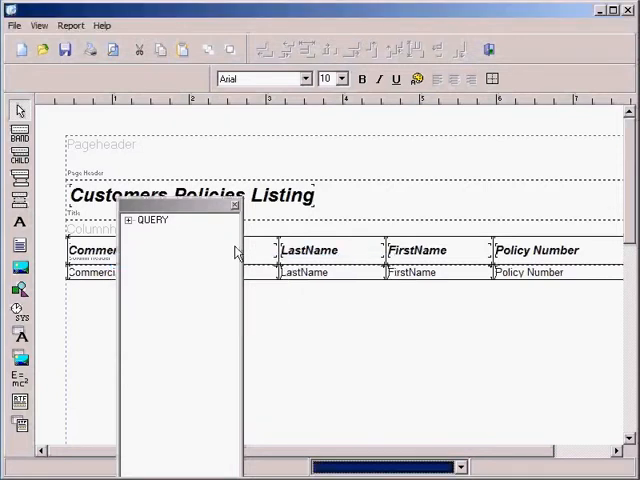
pyautogui.moveTo(70, 50)
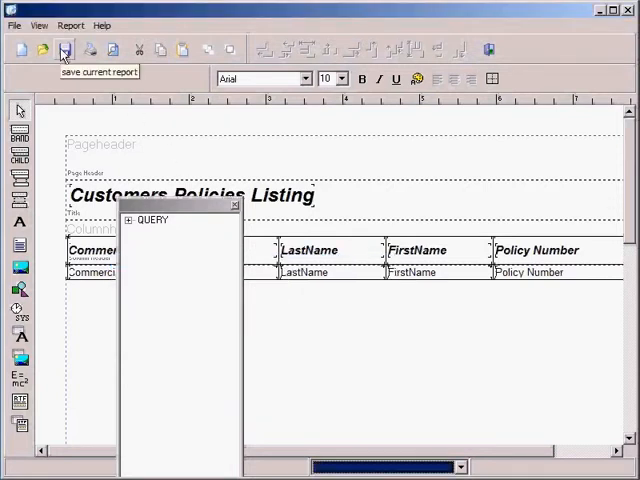
# Step: Save the report under the new file name CustomerPoliciesListingTemplate.FBR
pyautogui.click(67, 50)
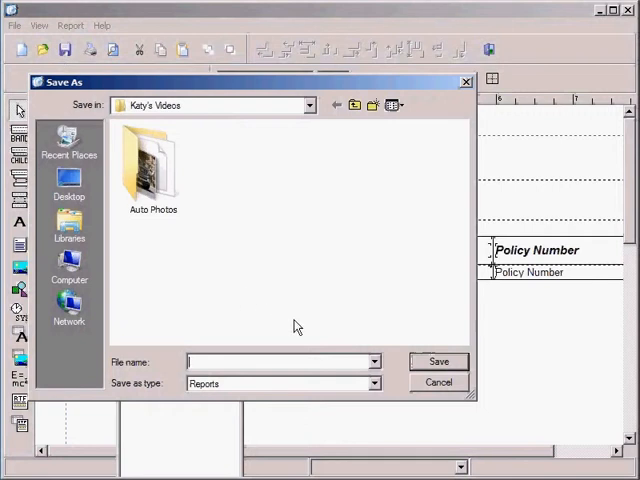
pyautogui.moveTo(314, 386)
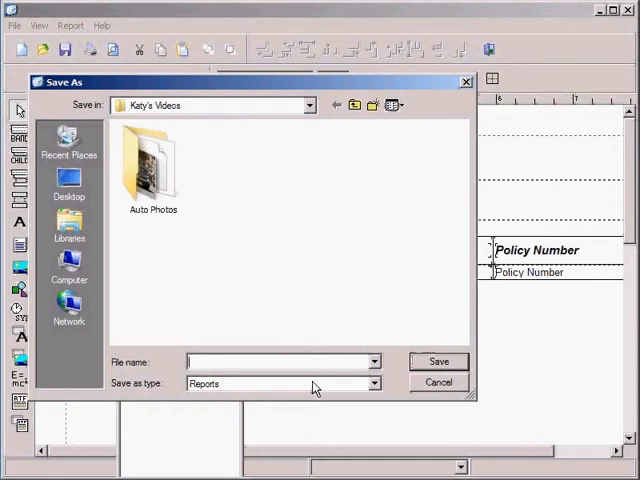
pyautogui.write('Cus')
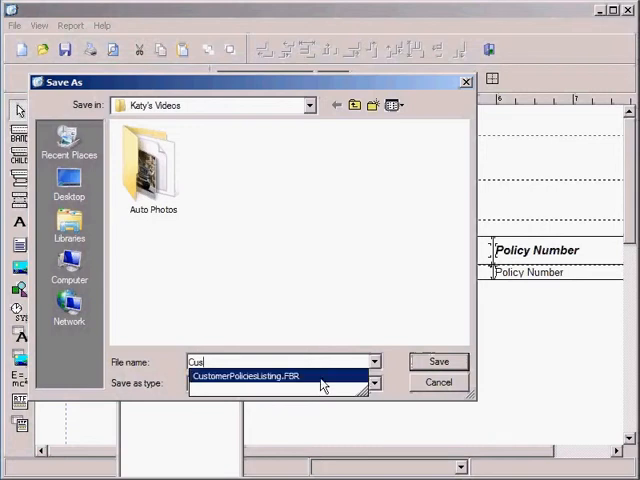
pyautogui.click(260, 375)
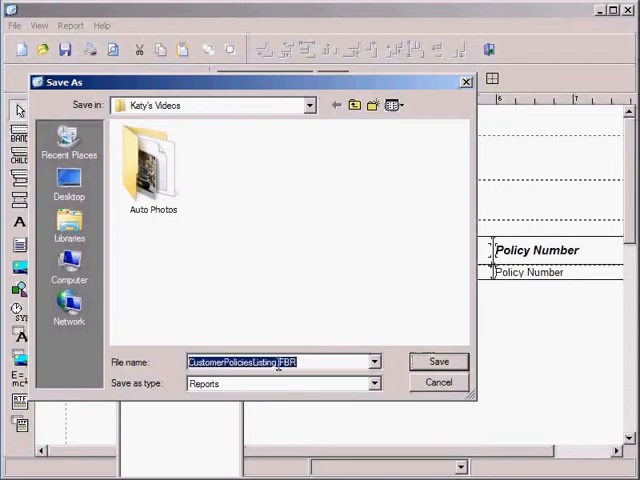
pyautogui.write('Template')
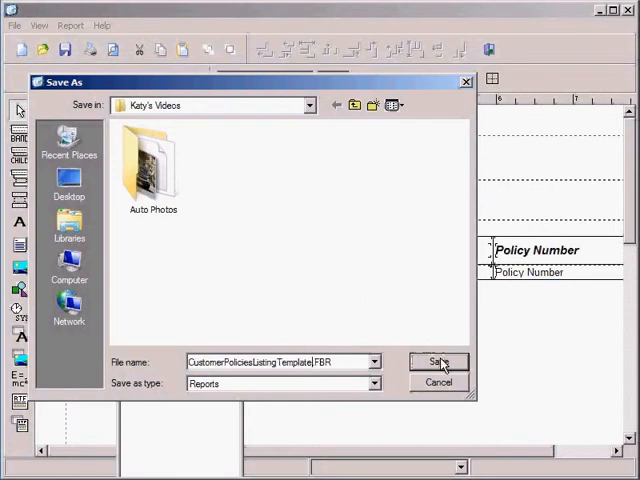
pyautogui.click(438, 362)
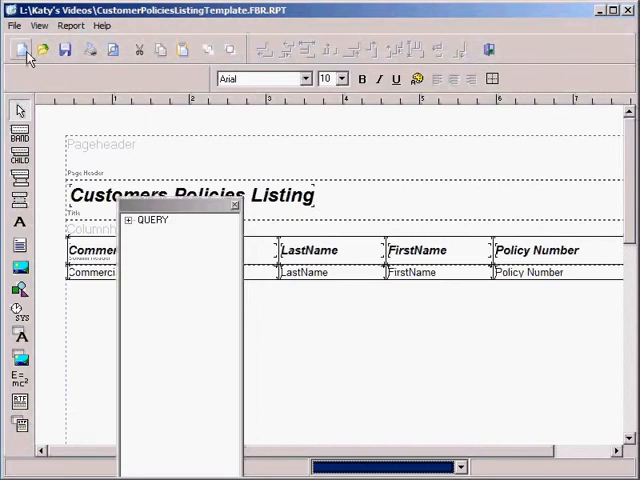
# Step: Create a new list-style report definition and begin adding a new main dataset
pyautogui.click(22, 50)
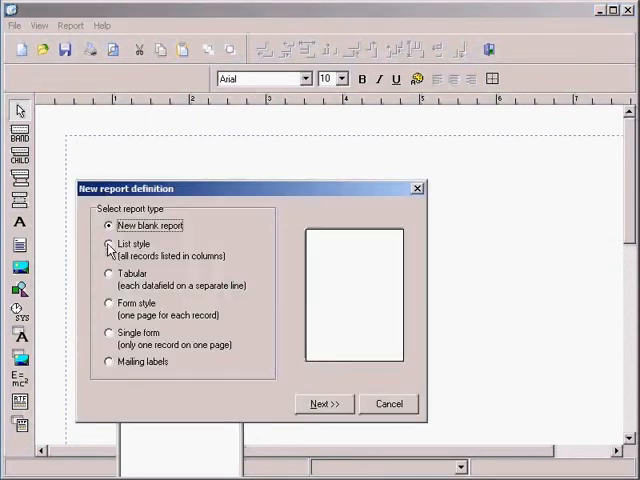
pyautogui.click(109, 247)
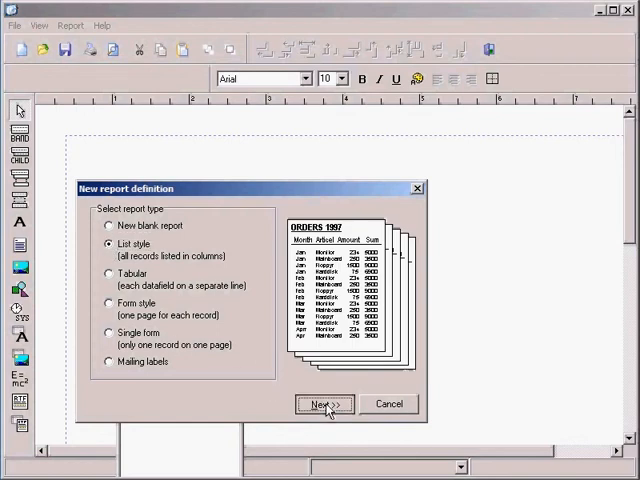
pyautogui.click(323, 404)
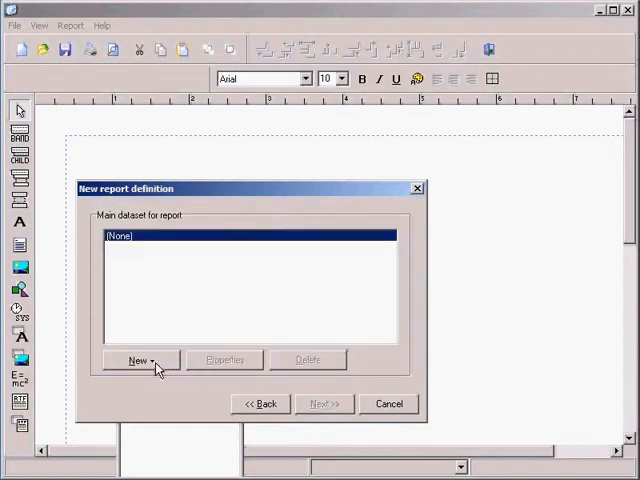
pyautogui.click(139, 360)
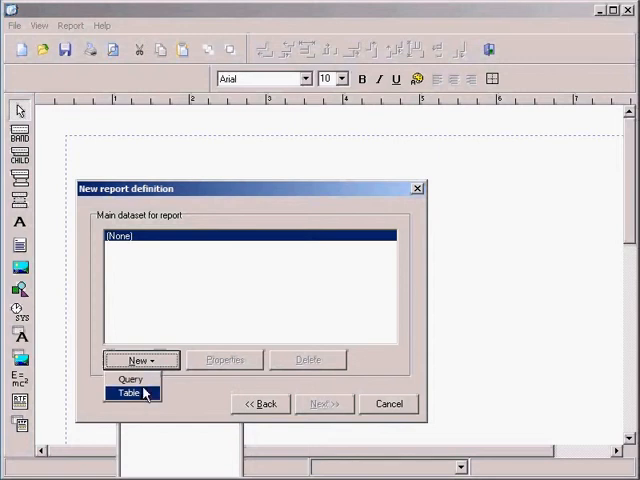
# Step: Add a table-based main dataset using the CUSTOMER table from FBPlus
pyautogui.click(118, 394)
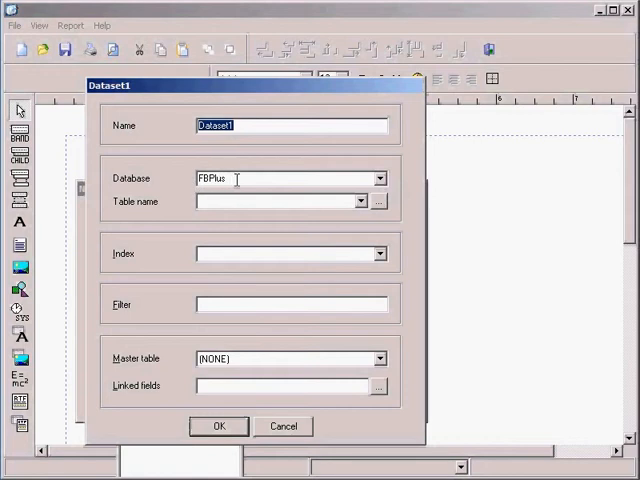
pyautogui.click(360, 201)
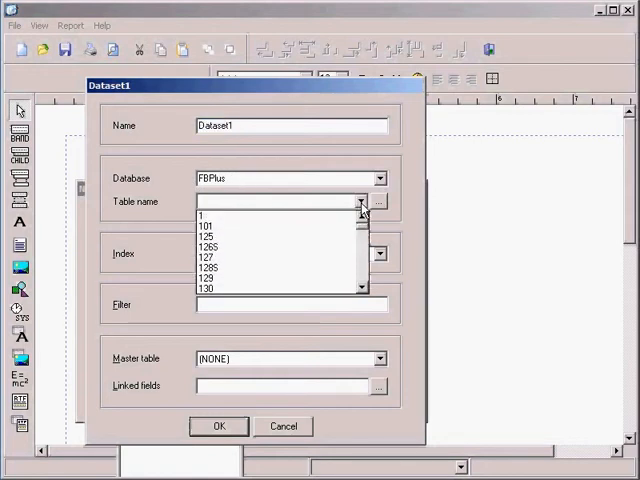
pyautogui.scroll(-3)
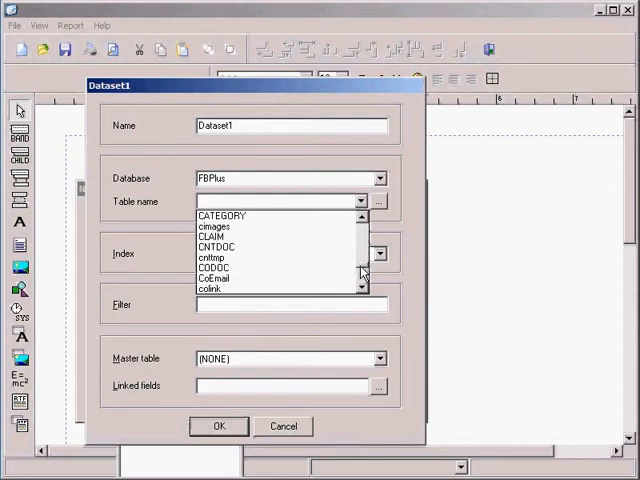
pyautogui.scroll(-3)
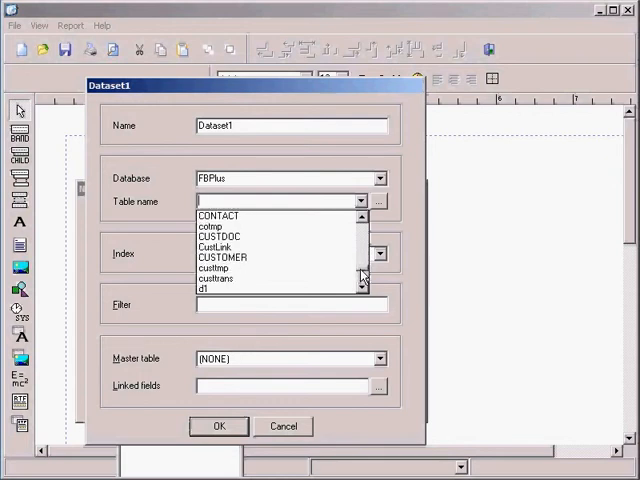
pyautogui.click(222, 257)
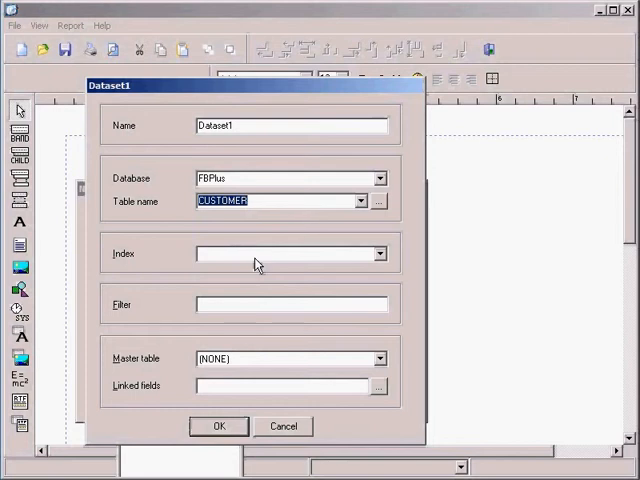
pyautogui.moveTo(413, 264)
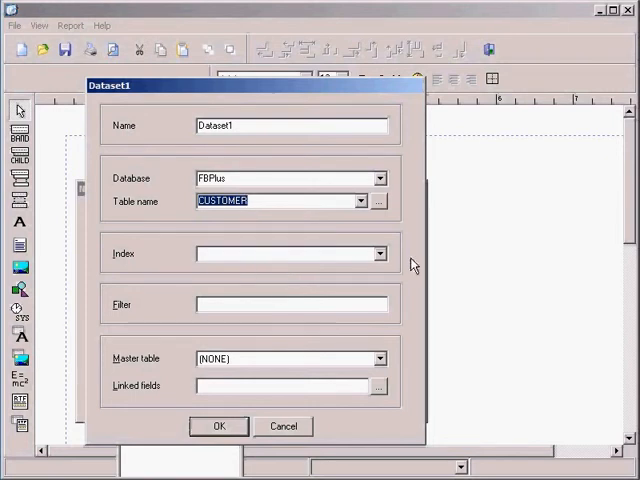
pyautogui.moveTo(379, 291)
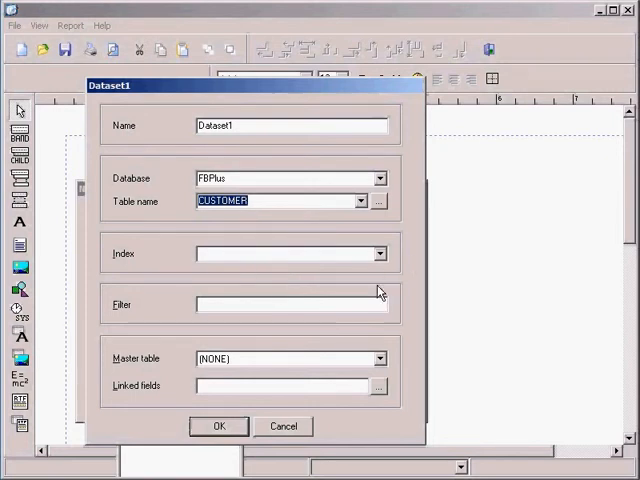
pyautogui.moveTo(305, 358)
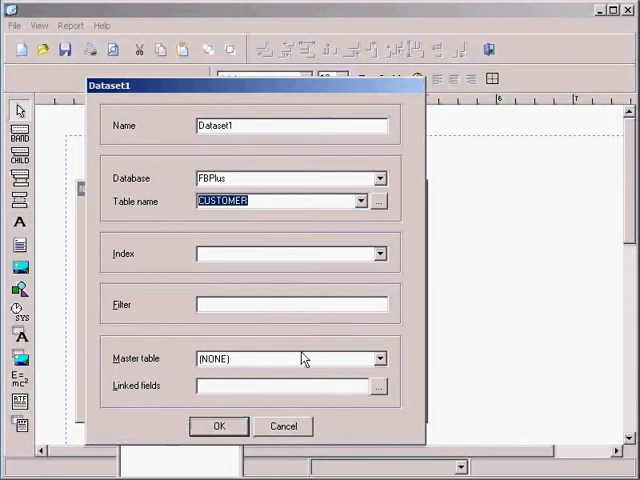
pyautogui.moveTo(261, 409)
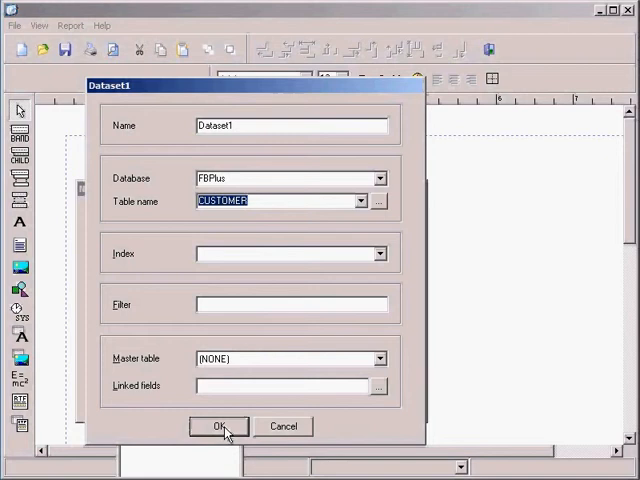
pyautogui.click(211, 426)
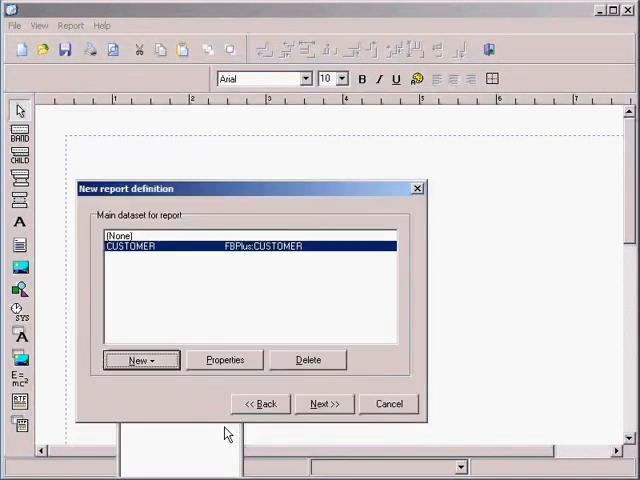
pyautogui.moveTo(324, 403)
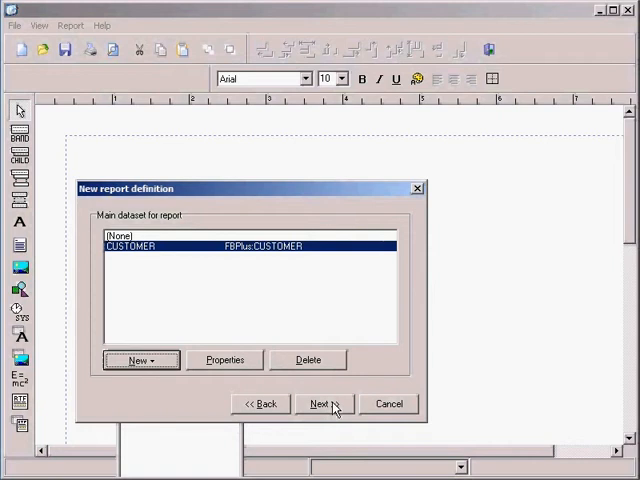
# Step: Add LastName, FirstName, SpouseFirstName, Anniversary, City and State as the report's fields
pyautogui.click(319, 404)
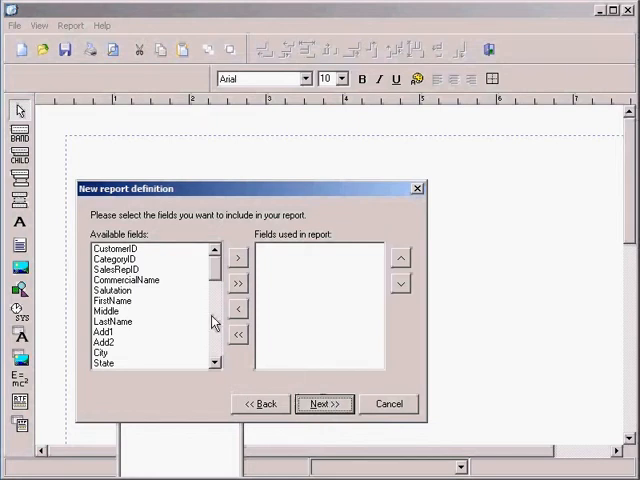
pyautogui.click(237, 257)
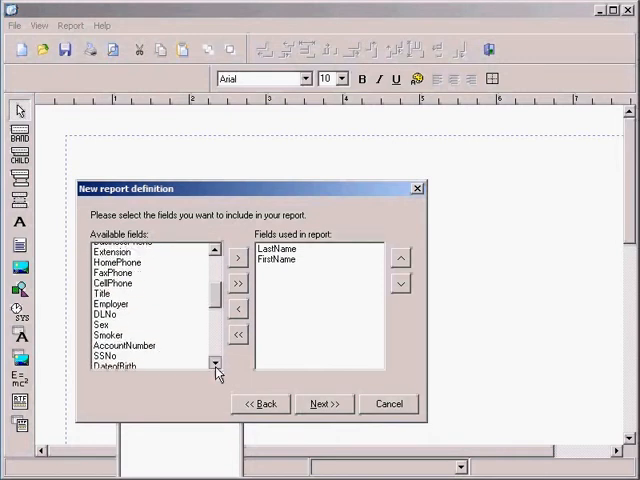
pyautogui.click(211, 365)
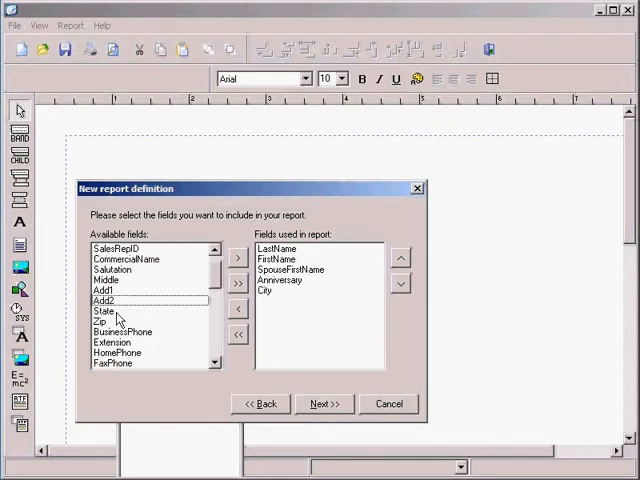
pyautogui.click(238, 258)
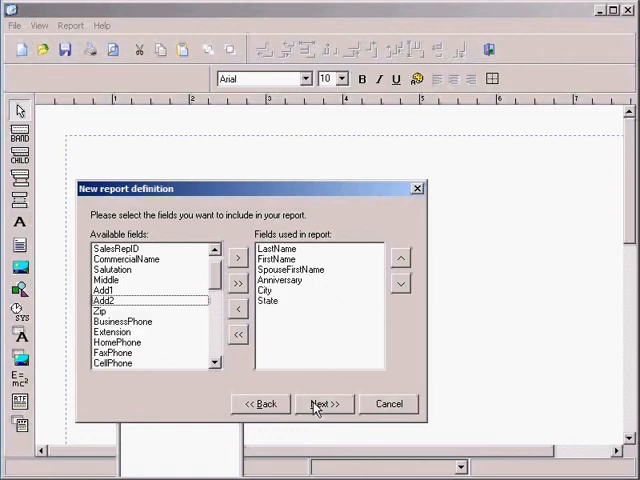
pyautogui.click(324, 403)
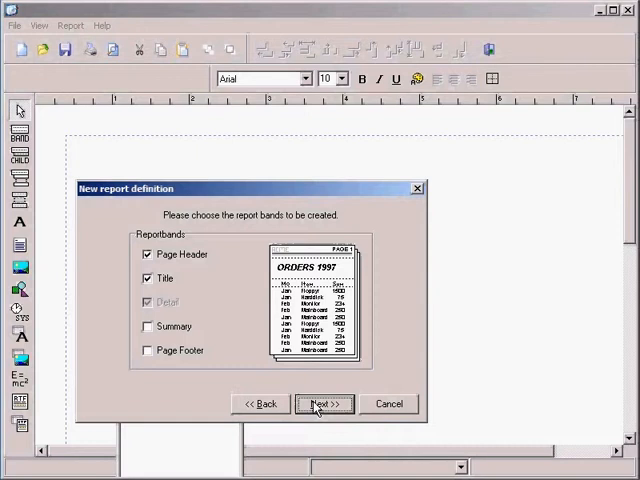
# Step: In general options, enter the title 'Spouse/Anniversary List' and select Landscape orientation
pyautogui.click(324, 404)
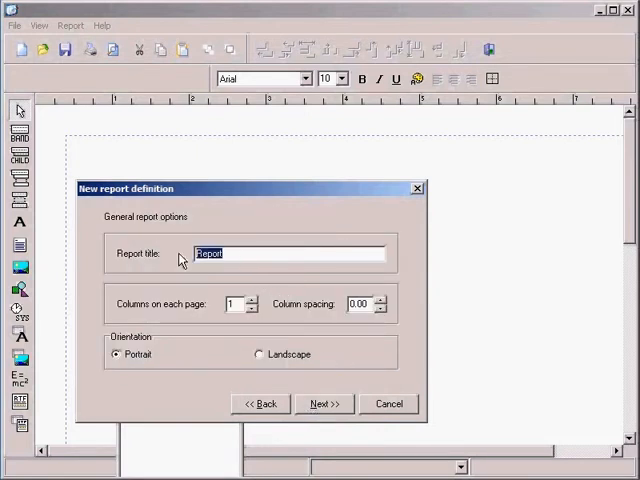
pyautogui.write('Spouse/')
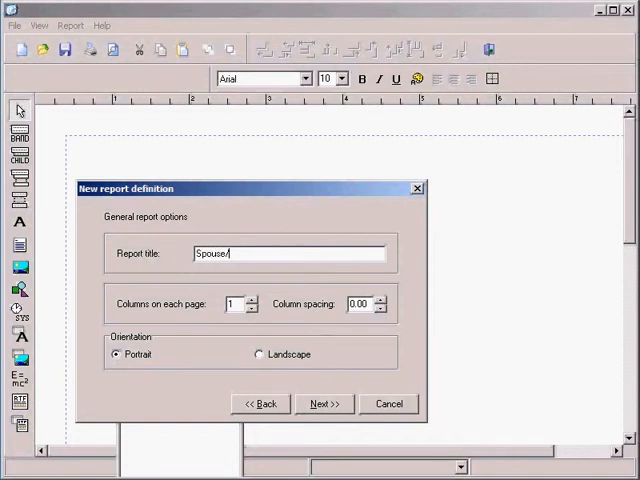
pyautogui.write('Anniversary List')
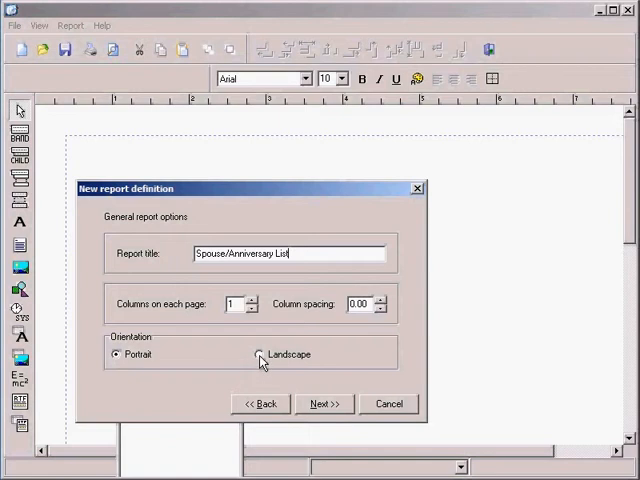
pyautogui.click(259, 354)
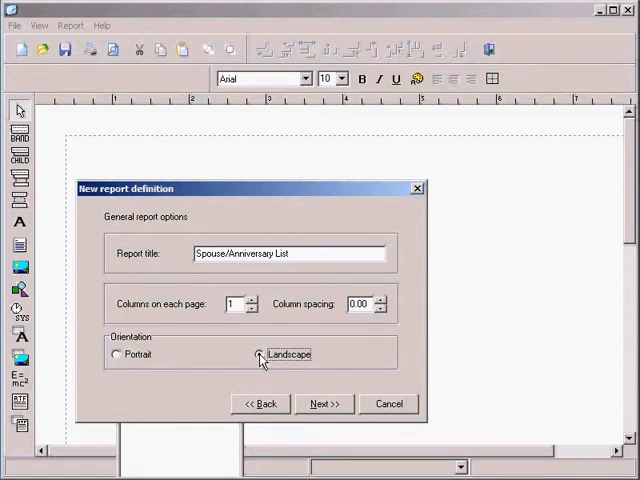
pyautogui.click(258, 354)
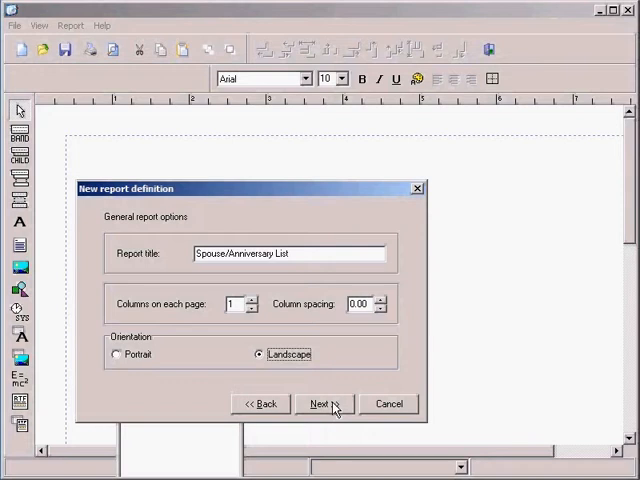
# Step: Turn on box lines under Lines and advance to the wizard's final page
pyautogui.click(322, 404)
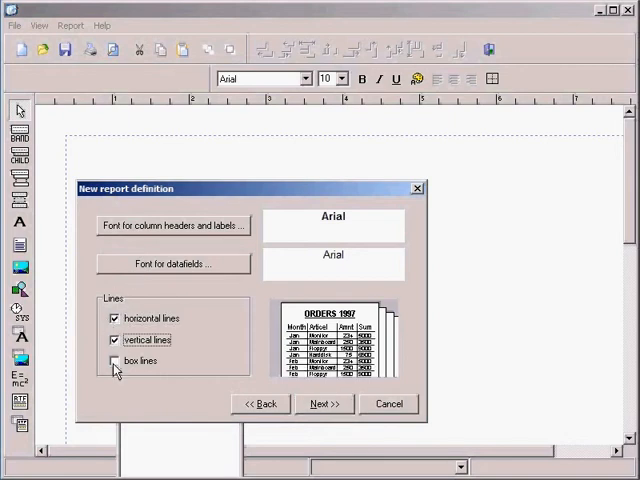
pyautogui.click(113, 360)
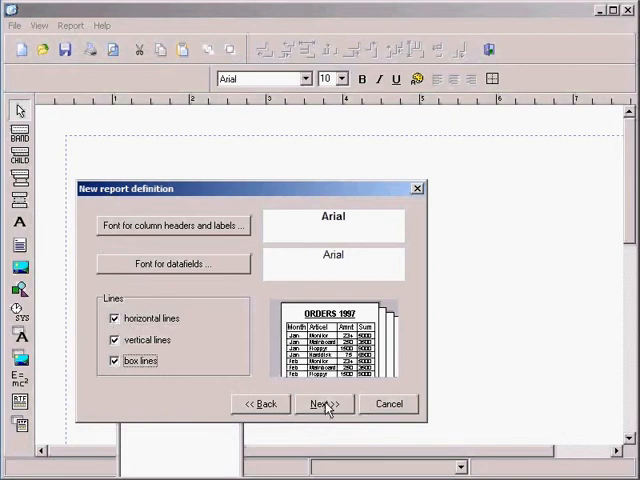
pyautogui.click(323, 404)
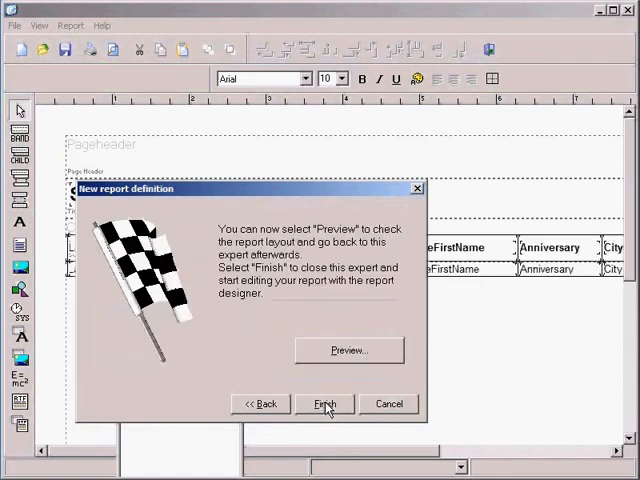
pyautogui.moveTo(328, 356)
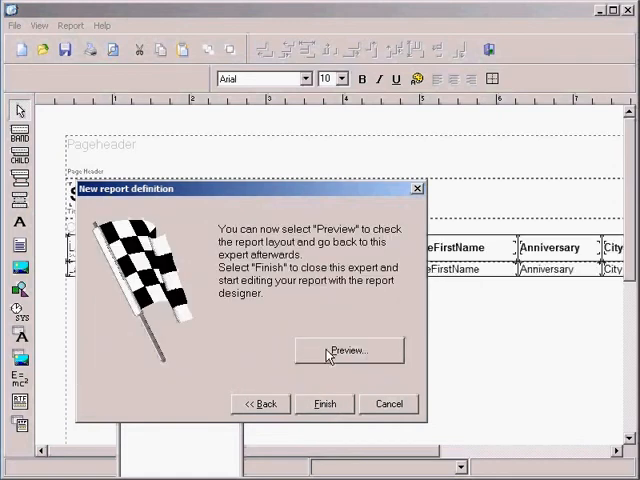
pyautogui.click(349, 351)
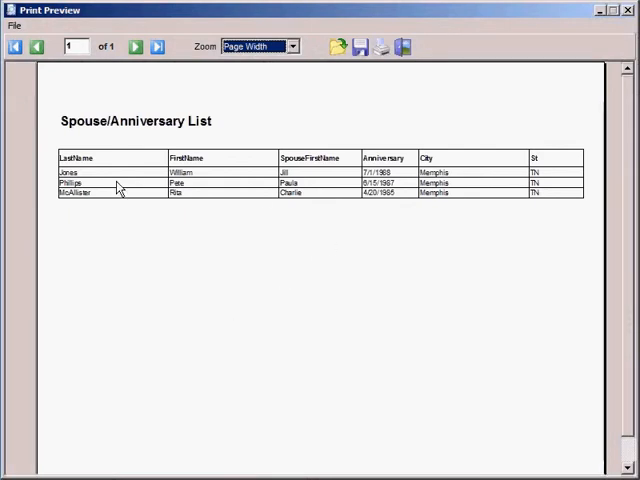
pyautogui.moveTo(512, 175)
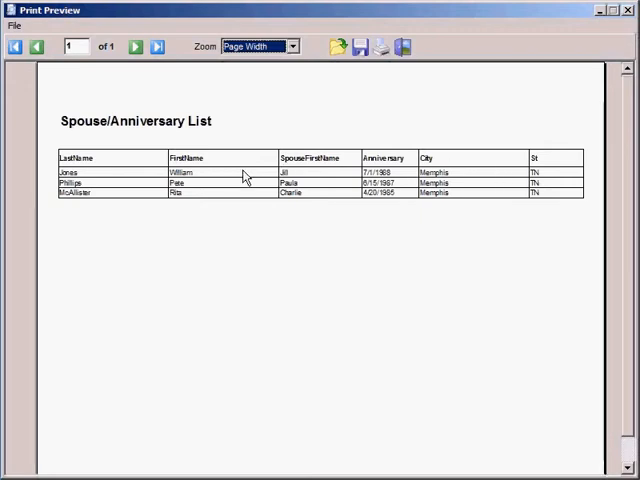
pyautogui.moveTo(393, 123)
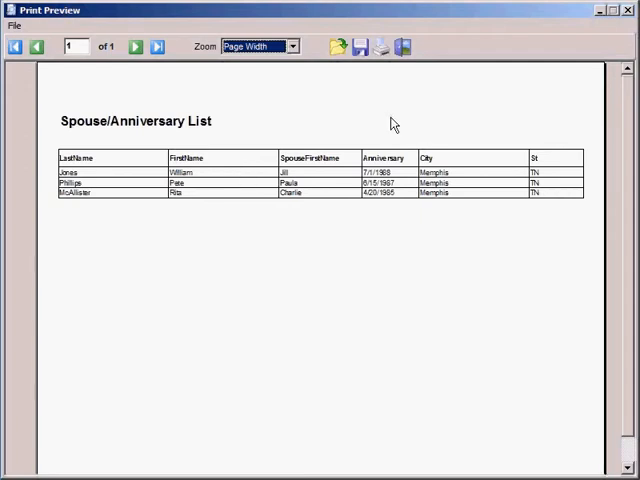
pyautogui.moveTo(407, 101)
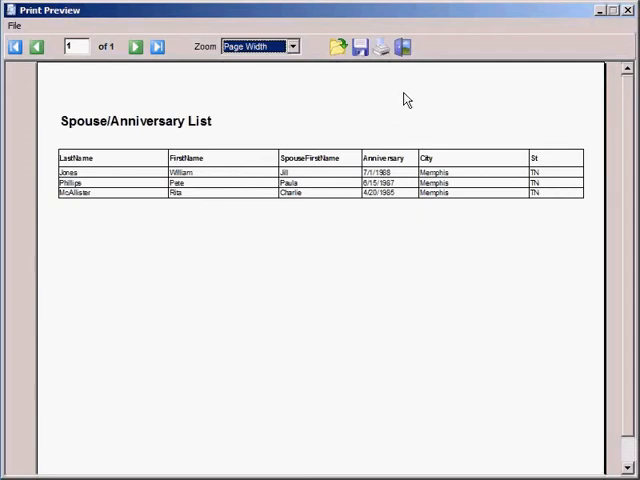
pyautogui.moveTo(415, 48)
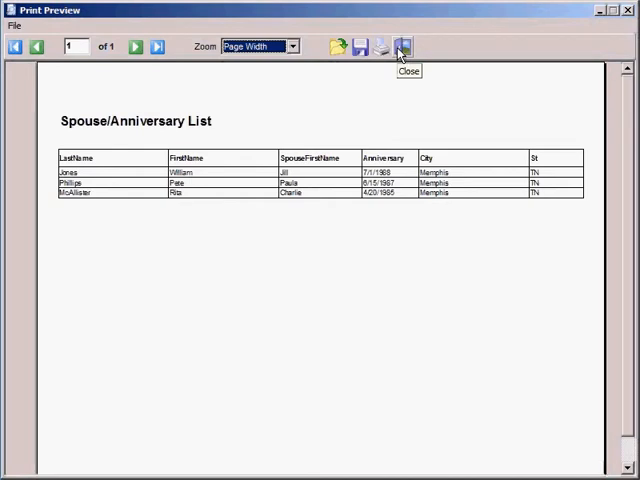
pyautogui.click(414, 47)
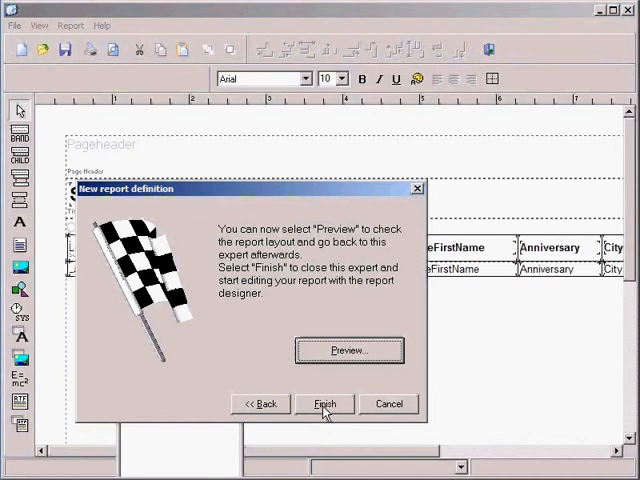
# Step: Finish the wizard and select the St column header label in the layout editor
pyautogui.click(324, 404)
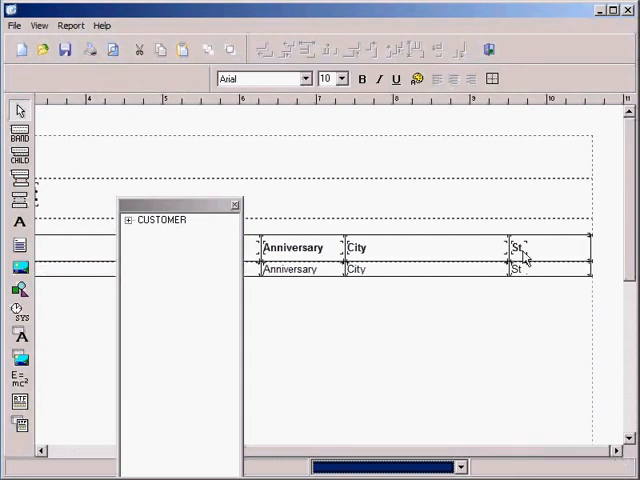
pyautogui.click(516, 247)
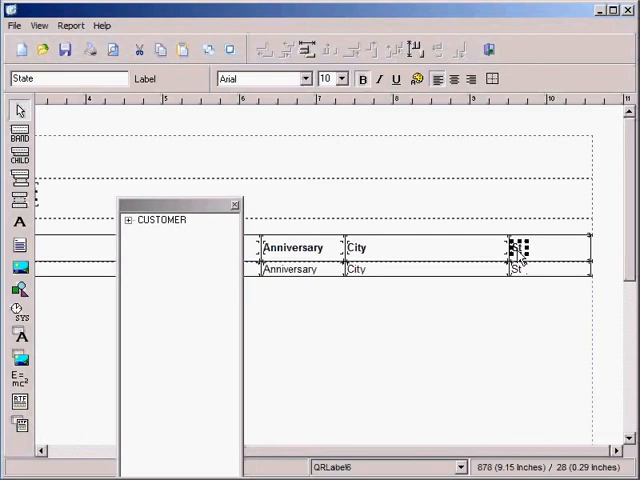
pyautogui.moveTo(525, 342)
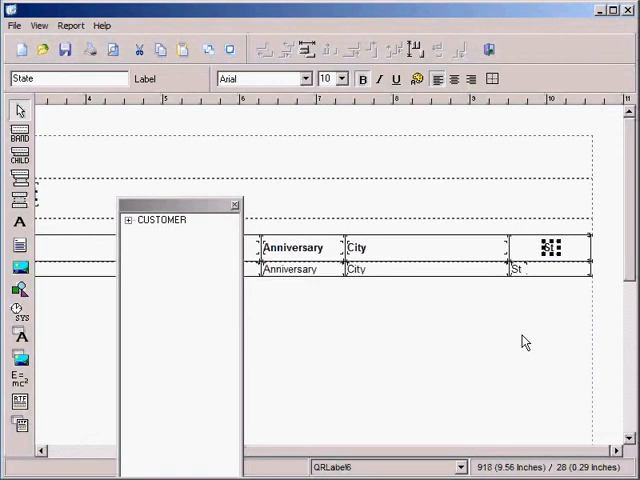
pyautogui.moveTo(514, 278)
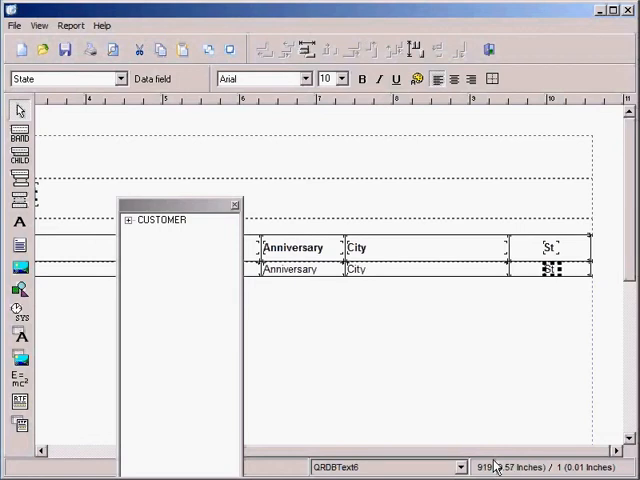
pyautogui.moveTo(500, 346)
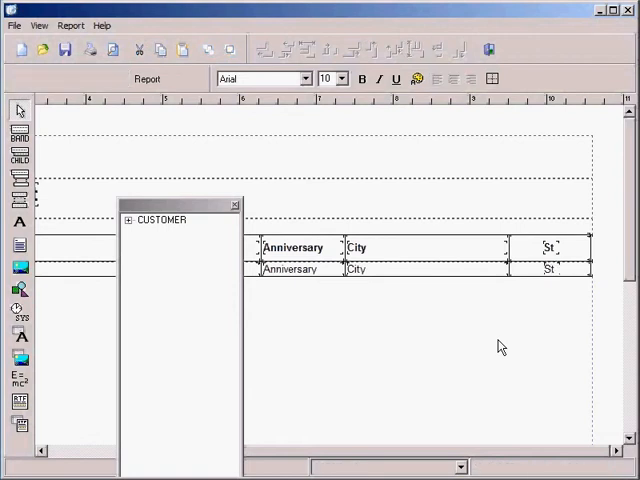
pyautogui.moveTo(210, 110)
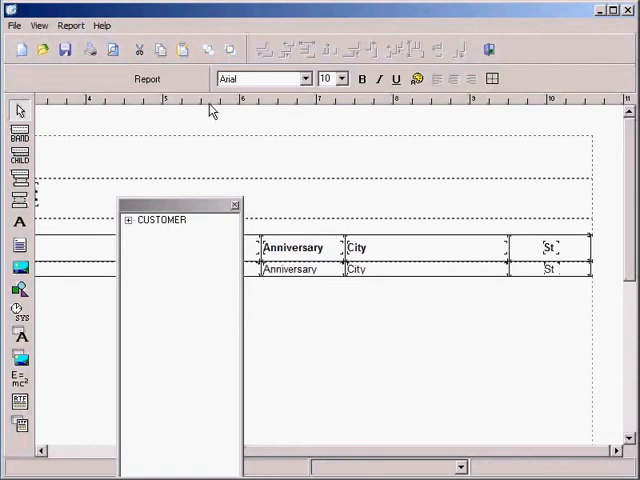
pyautogui.moveTo(113, 50)
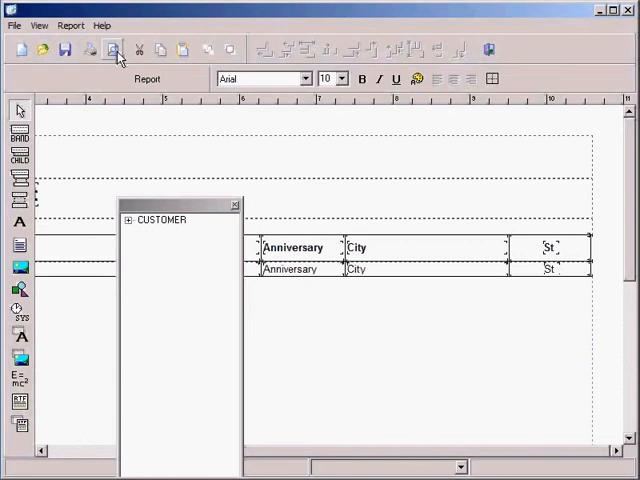
# Step: Preview the Spouse/Anniversary List report to check the centered St column
pyautogui.click(111, 50)
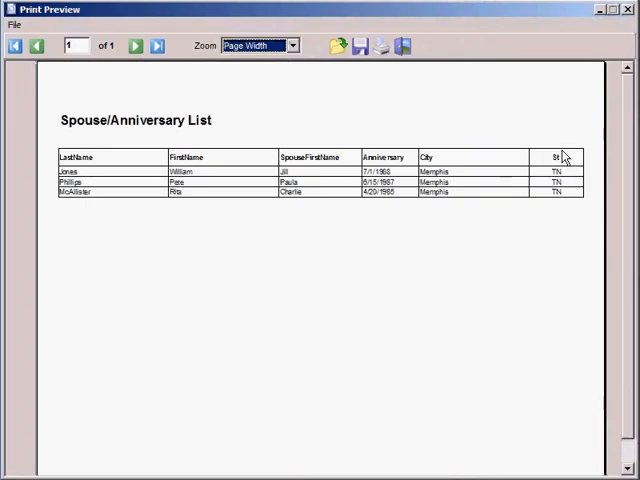
pyautogui.moveTo(553, 160)
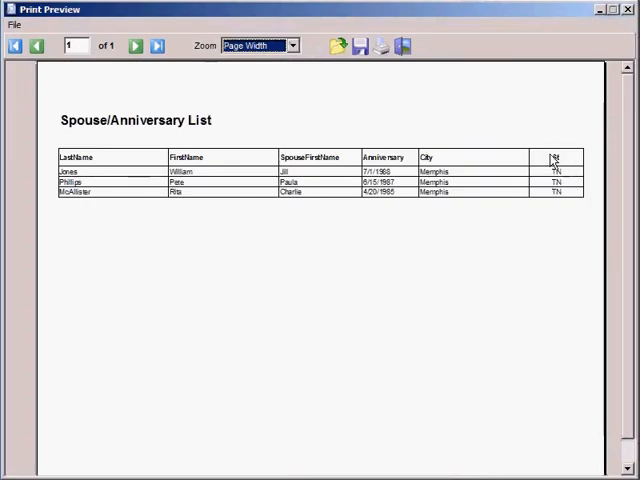
pyautogui.moveTo(576, 229)
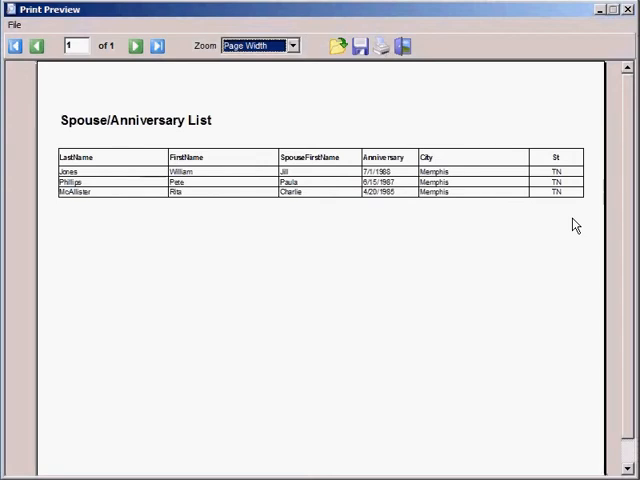
pyautogui.moveTo(561, 218)
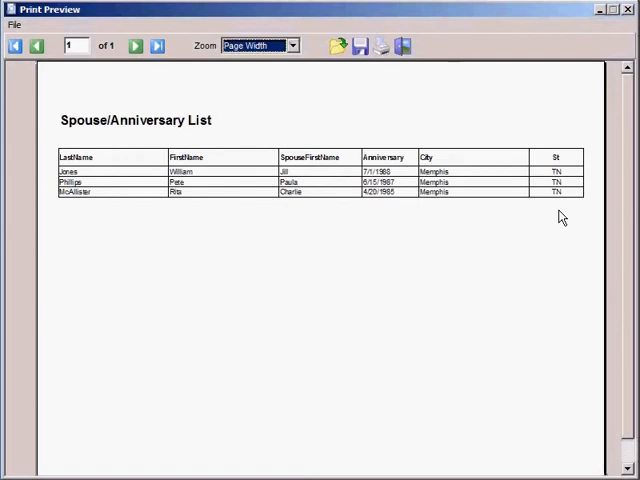
pyautogui.moveTo(559, 205)
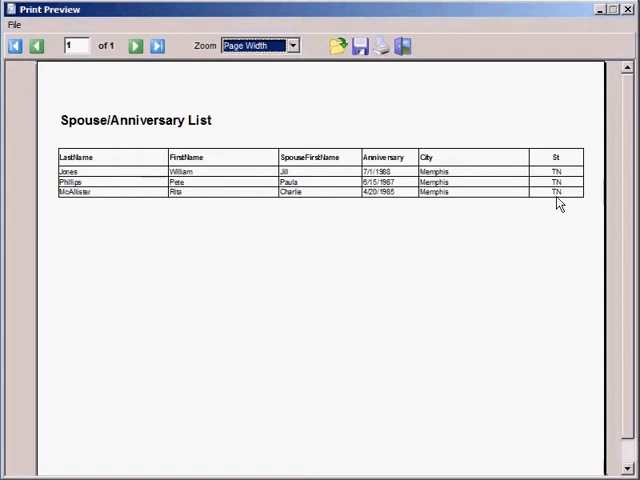